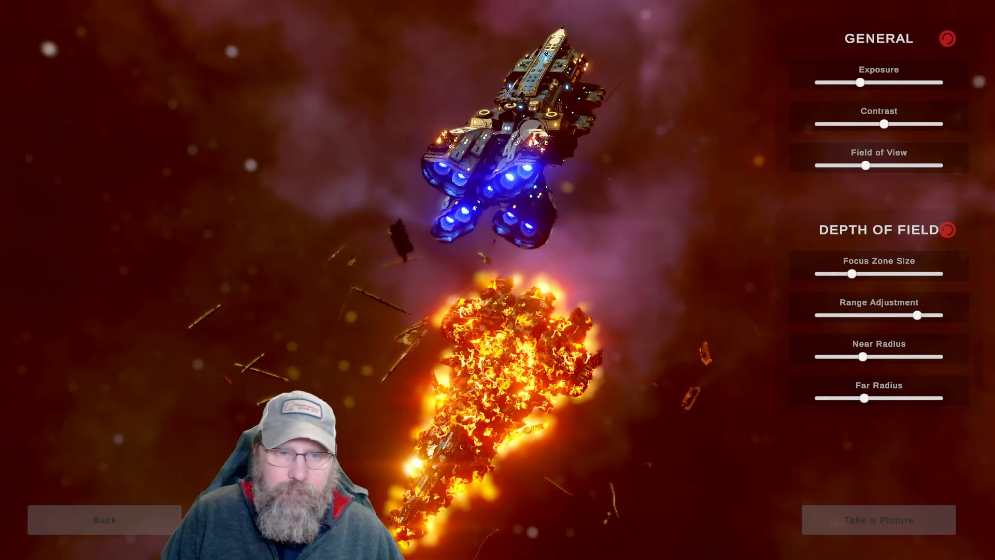
# Save a photo-mode picture of the scene and adjust the depth-of-field far radius
pyautogui.click(878, 519)
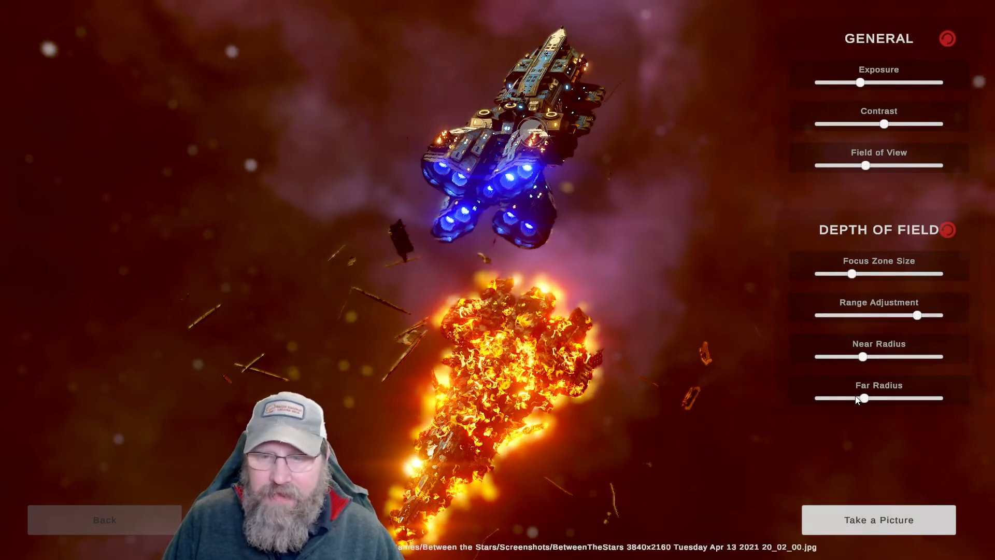
pyautogui.moveTo(865, 165); pyautogui.dragTo(905, 165)
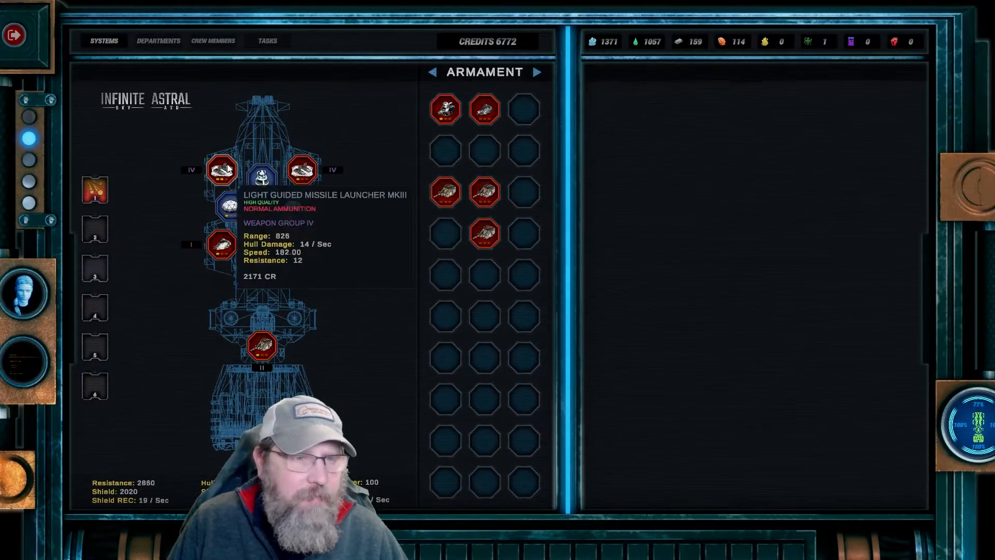
pyautogui.moveTo(303, 245)
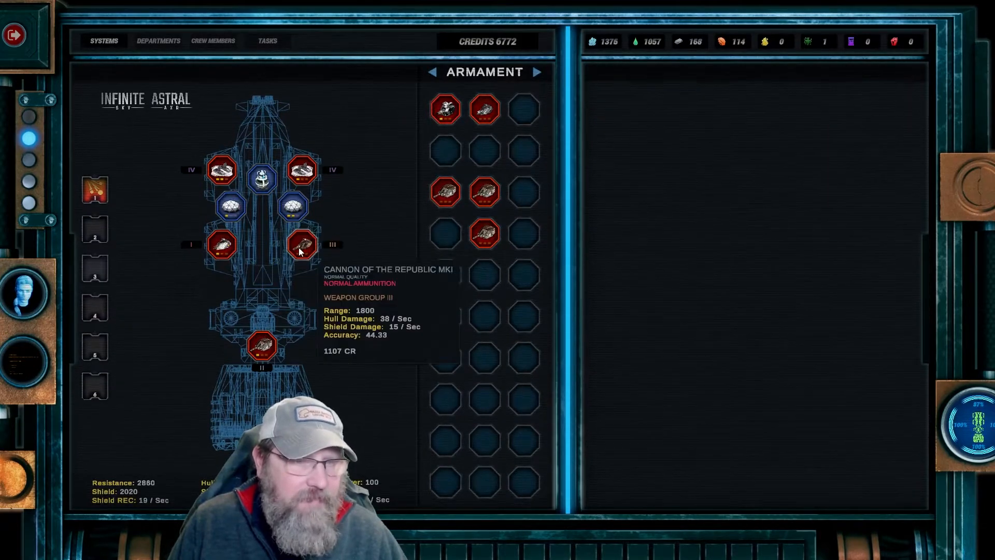
# Swap the right weapon mount to the 140-ALC Argonic Laser Cannon and leave Systems
pyautogui.click(445, 108)
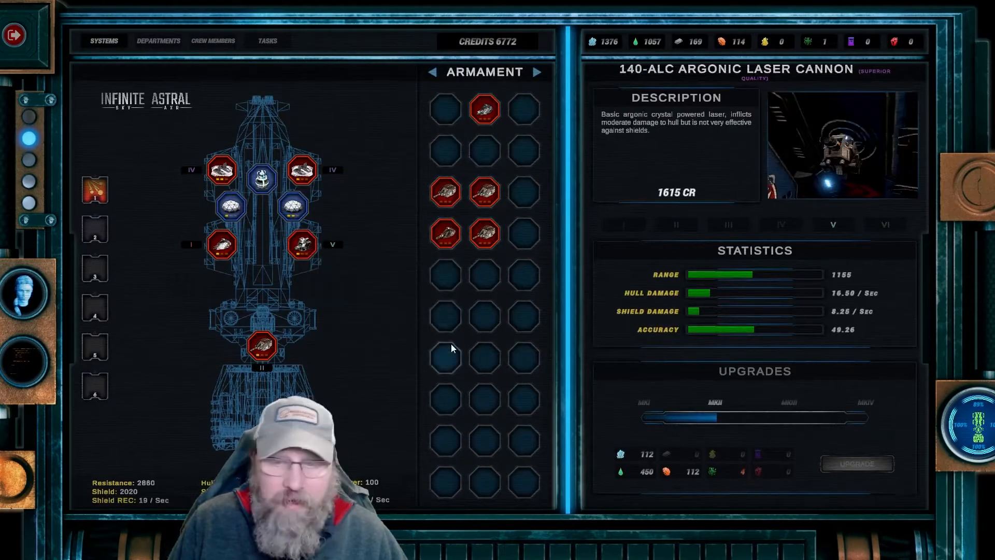
pyautogui.moveTo(302, 244)
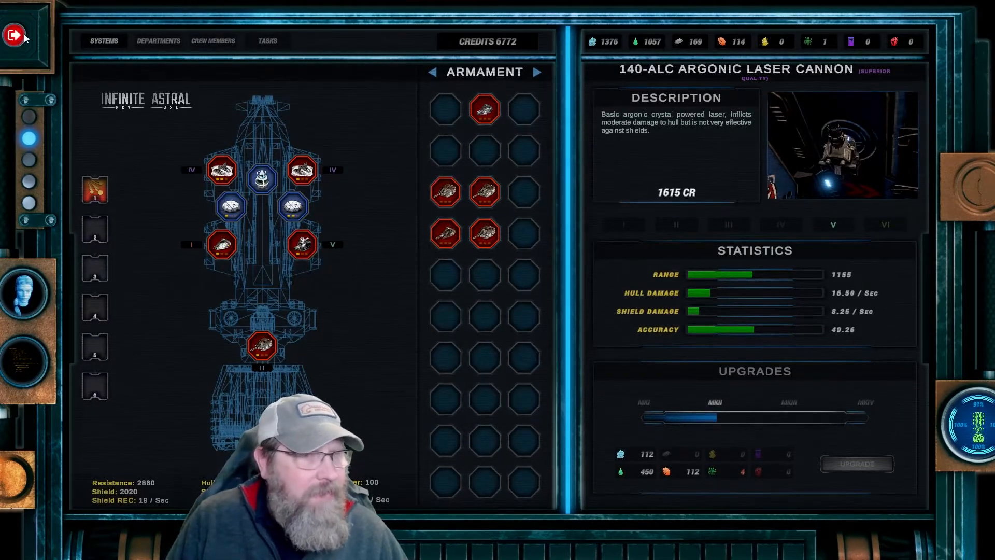
pyautogui.click(14, 34)
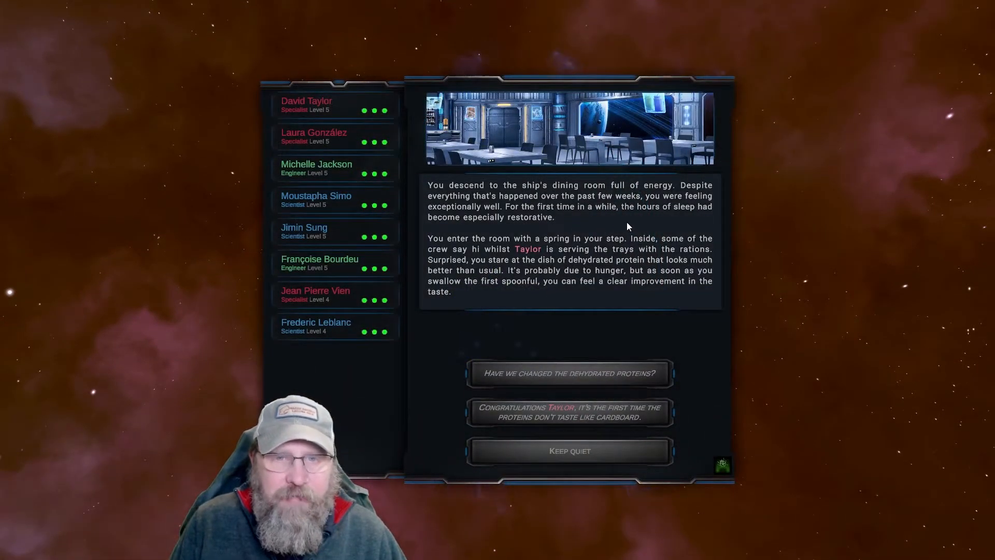
pyautogui.moveTo(609, 235)
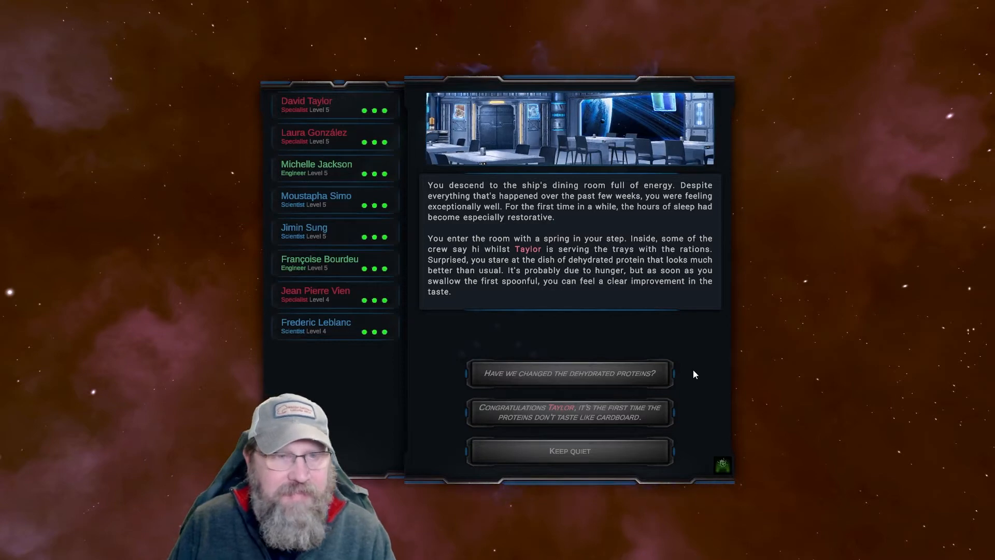
# Ask 'Have we changed the dehydrated proteins?' to earn Vera the Fullness attribute
pyautogui.click(568, 373)
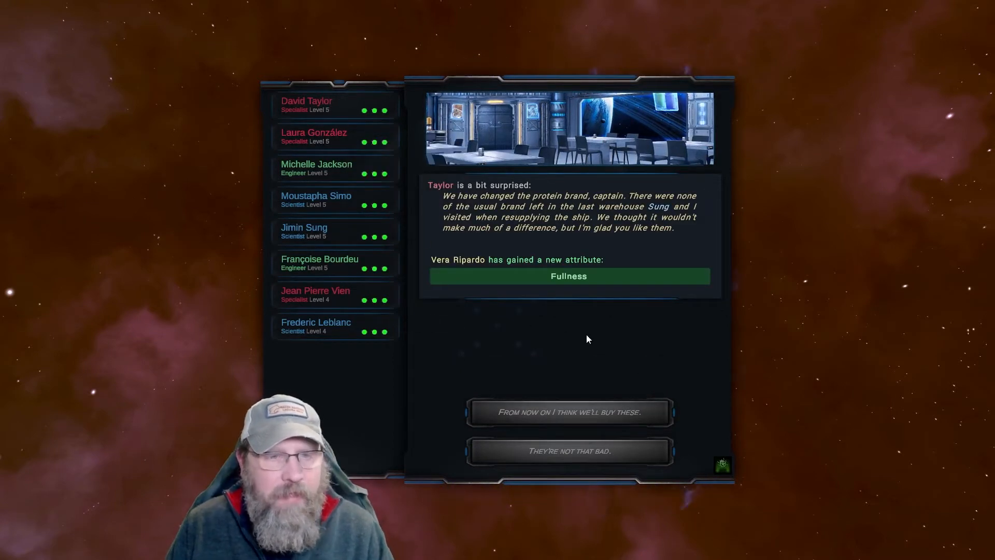
pyautogui.moveTo(638, 333)
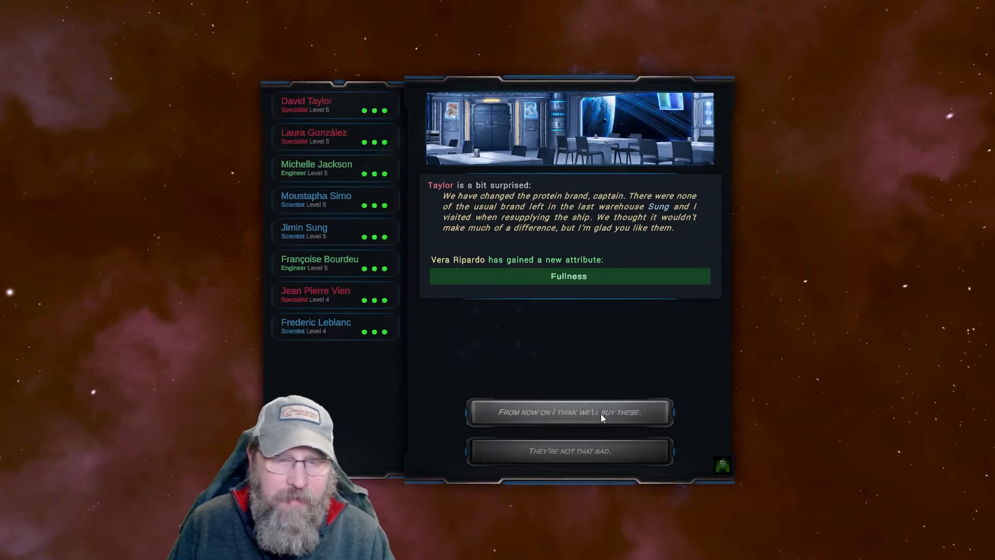
# Praise the new proteins, ask what the tablet is, and agree to visit the antique shop
pyautogui.click(568, 412)
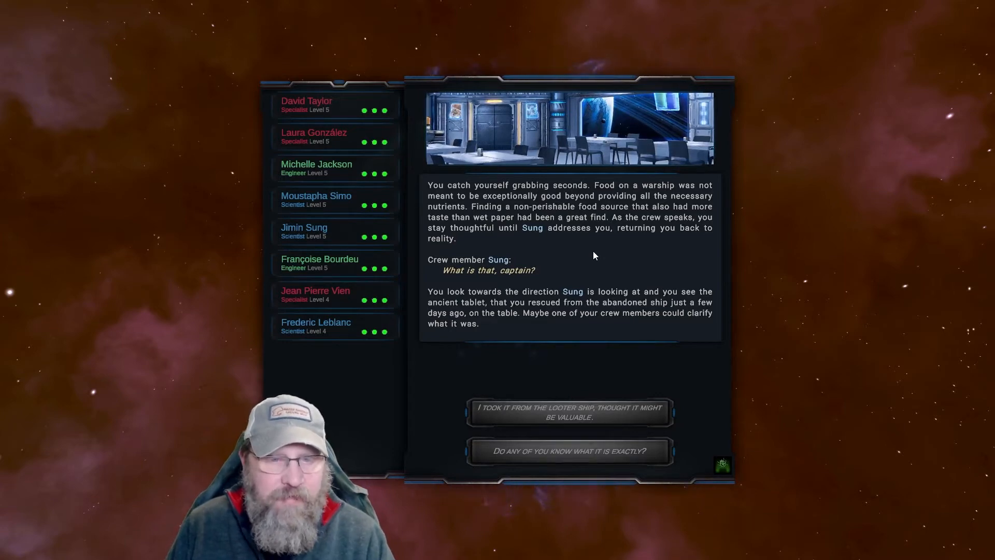
pyautogui.moveTo(616, 341)
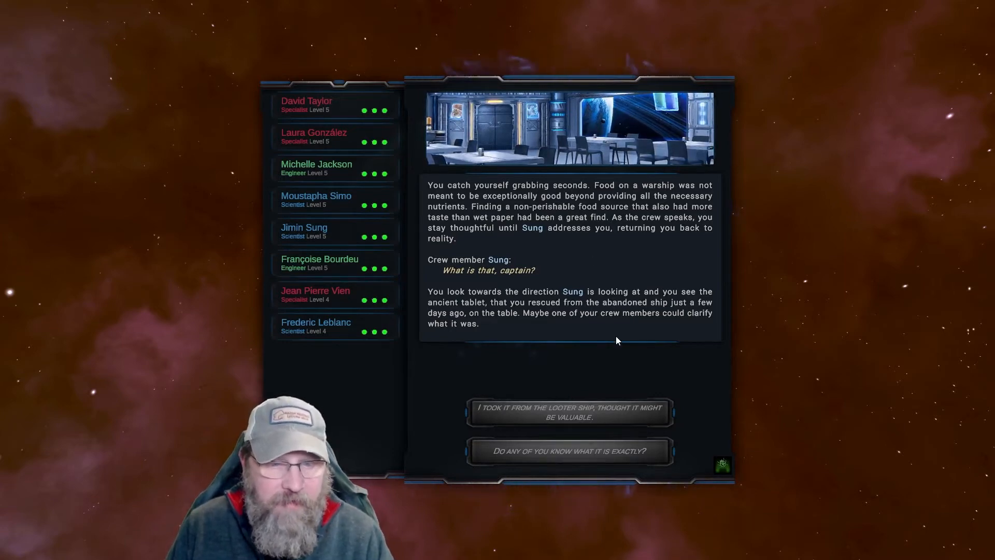
pyautogui.moveTo(667, 365)
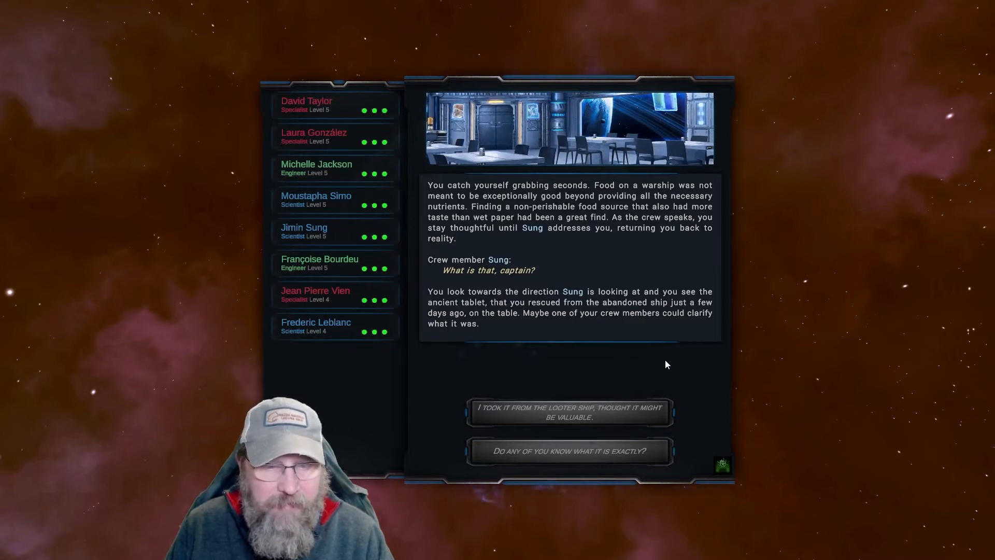
pyautogui.click(569, 451)
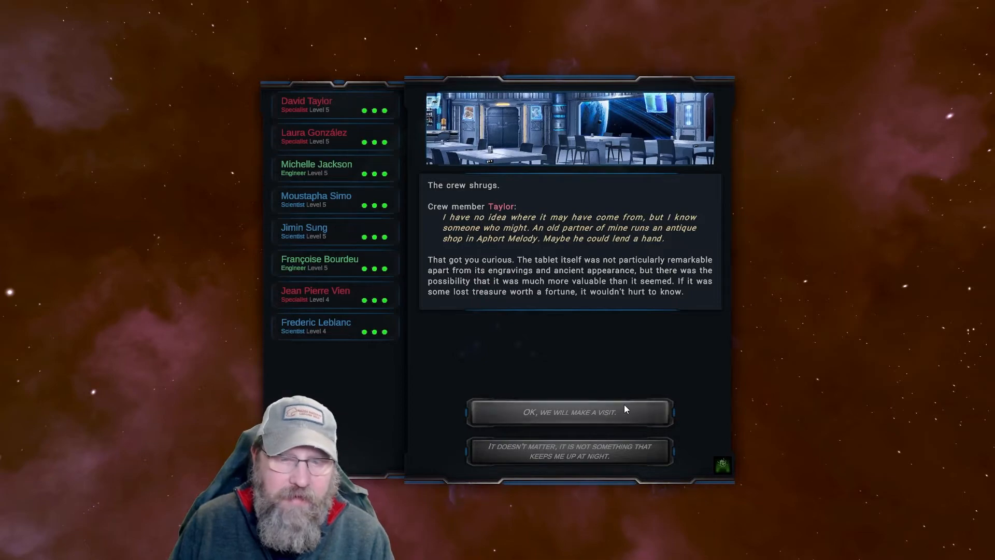
pyautogui.click(568, 412)
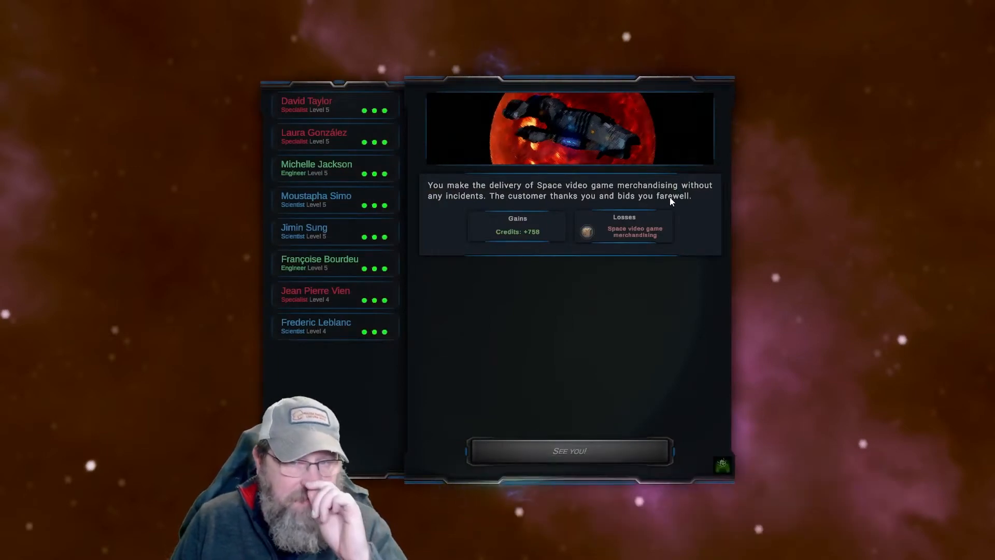
pyautogui.moveTo(609, 302)
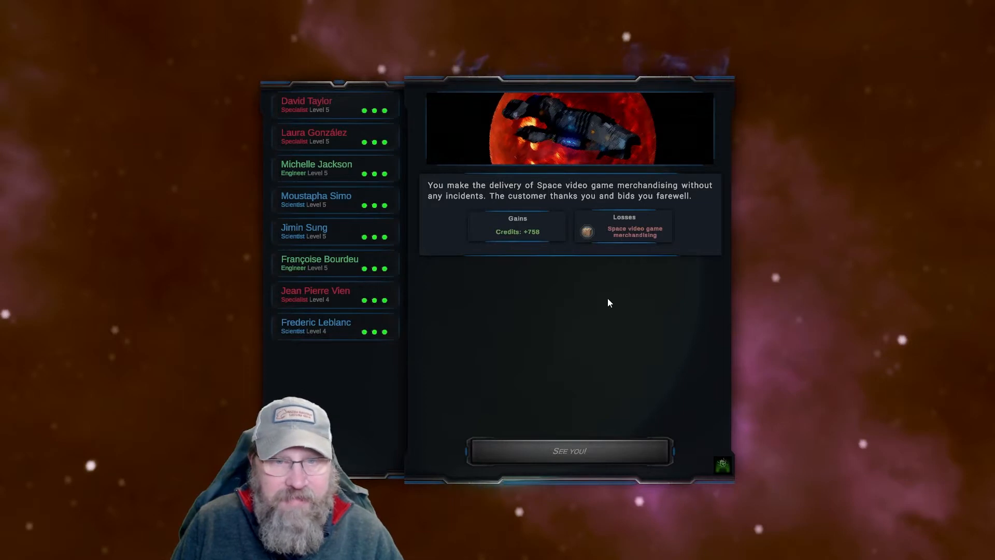
# Close the delivery report with 'See you!' to collect the 758 credits
pyautogui.click(569, 450)
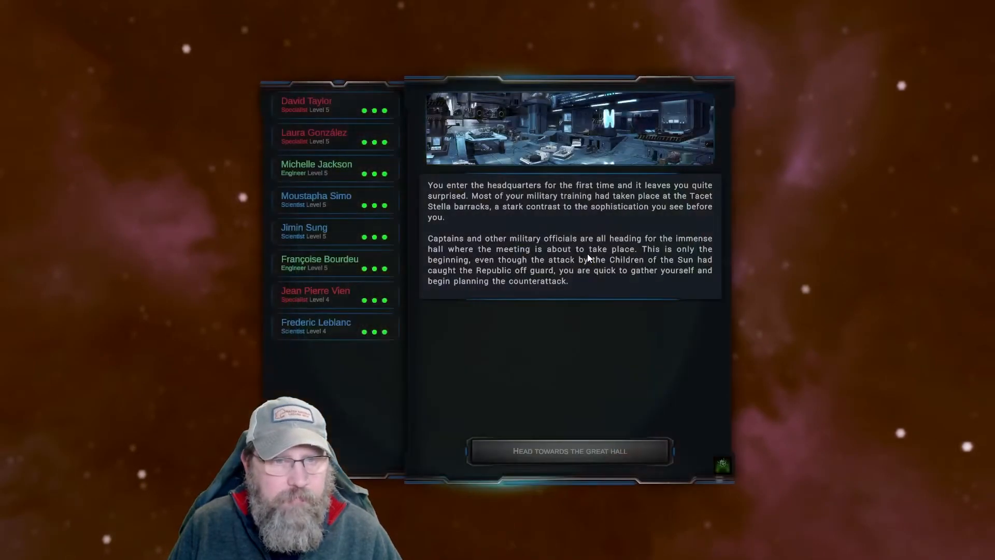
pyautogui.moveTo(622, 311)
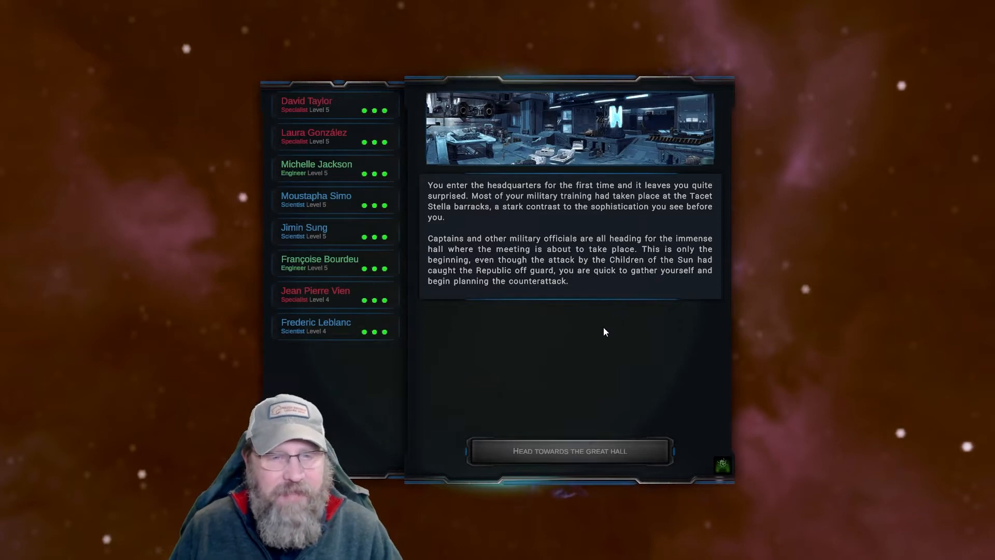
# Head to the great hall meeting and continue past Flynn's promotion speech
pyautogui.click(569, 450)
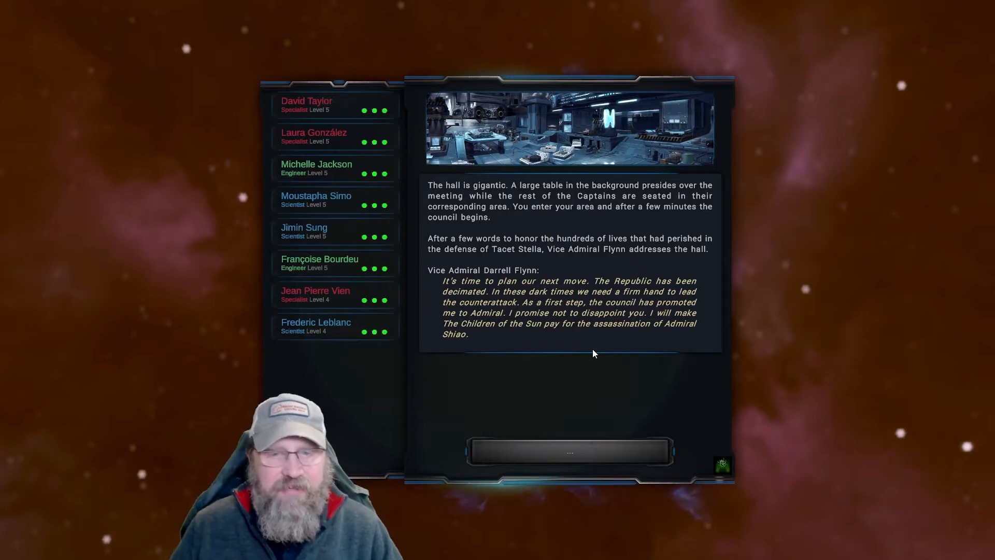
pyautogui.click(568, 452)
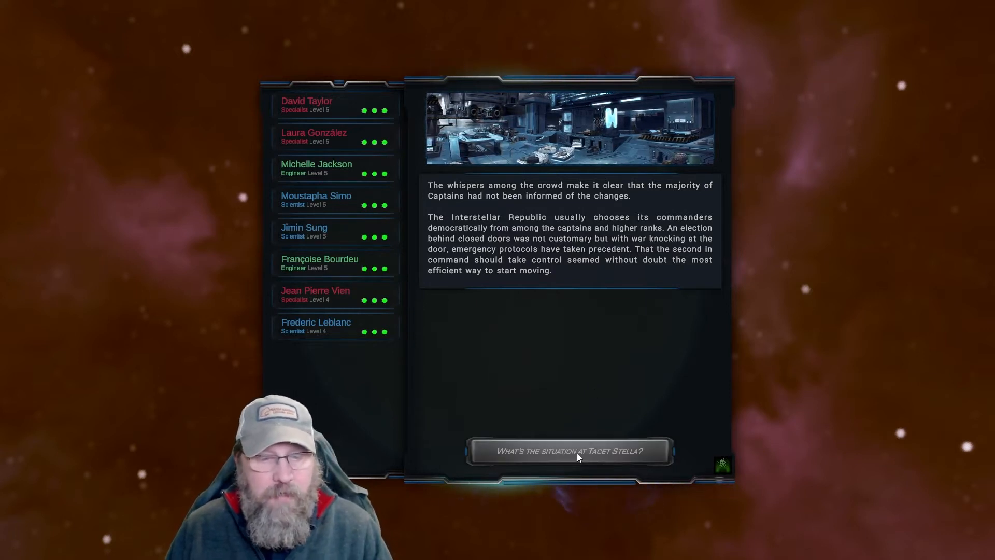
# Advance the hearing to Flynn's briefing on Tacet Stella and the crippled Phoenix
pyautogui.click(569, 451)
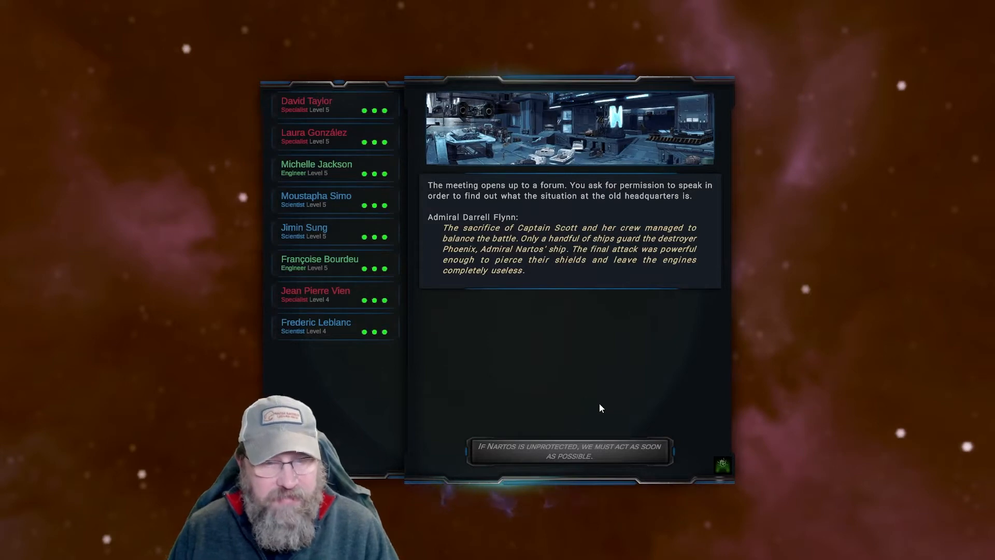
pyautogui.moveTo(626, 408)
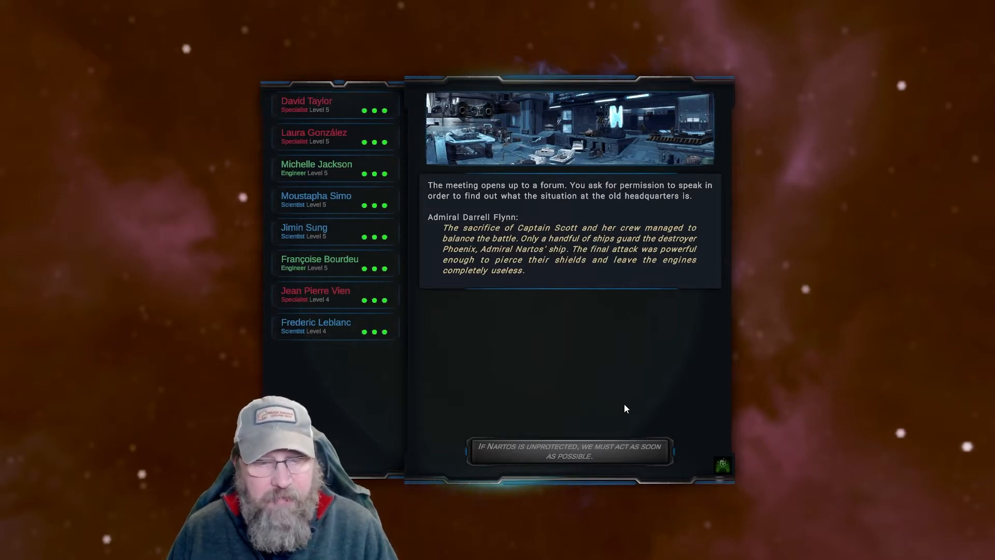
# Reply 'If Nartos is unprotected, we must act as soon as possible.'
pyautogui.click(569, 450)
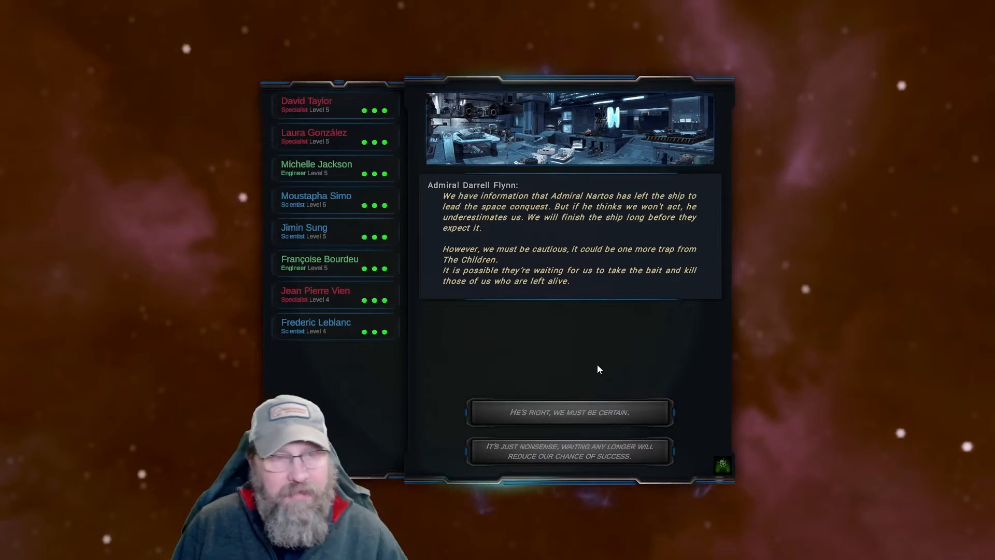
# Reply that waiting any longer will reduce the chance of success
pyautogui.click(568, 412)
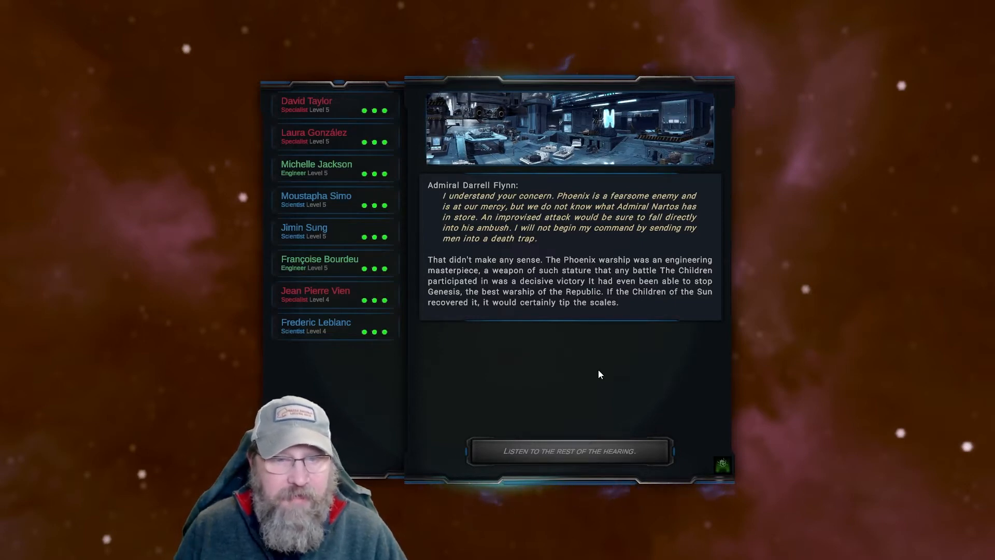
pyautogui.moveTo(569, 450)
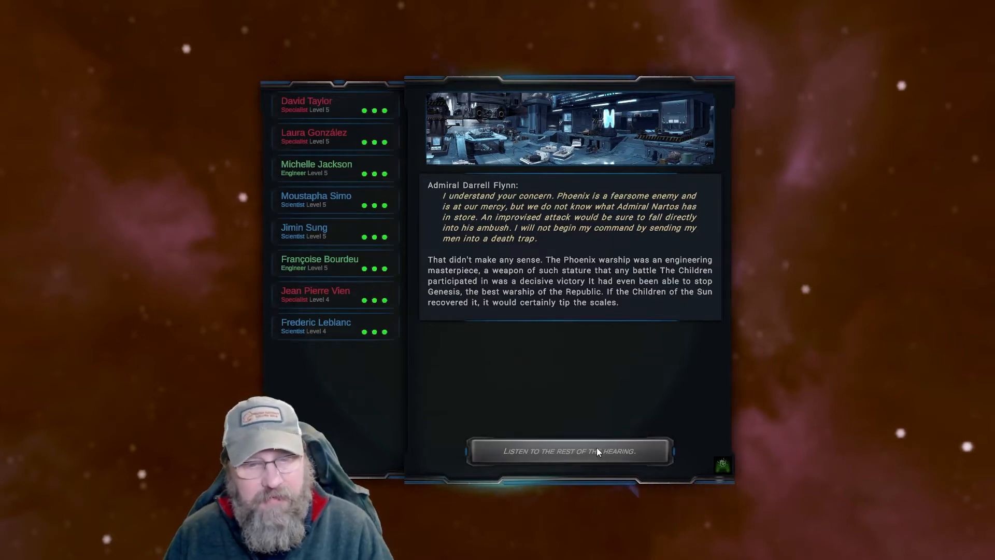
# Choose 'Listen to the rest of the hearing' until the council concludes
pyautogui.click(569, 452)
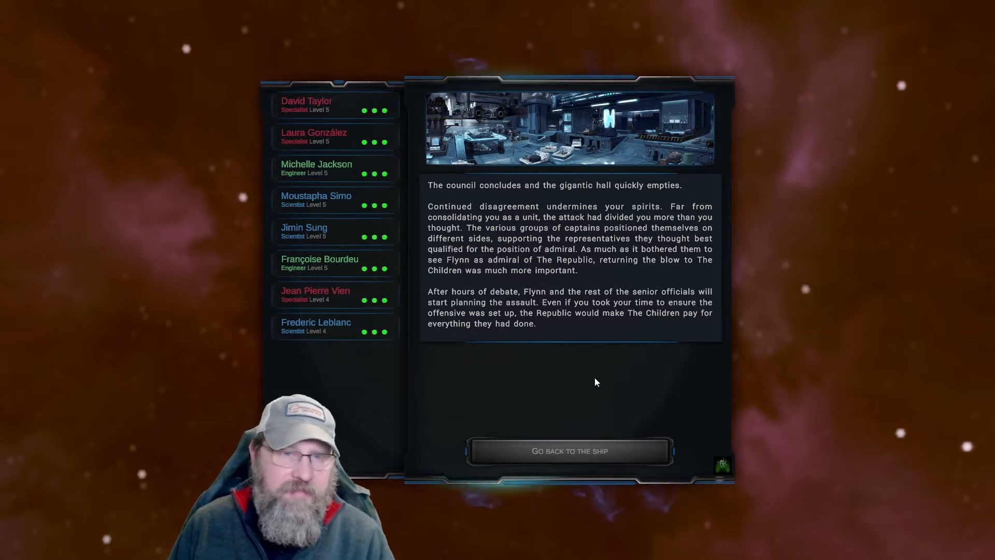
pyautogui.moveTo(573, 335)
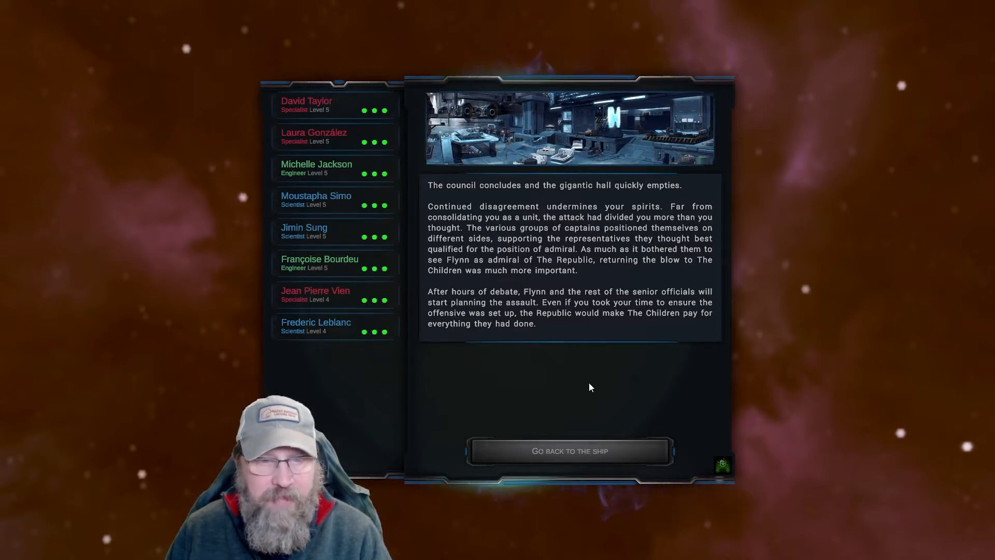
pyautogui.moveTo(569, 450)
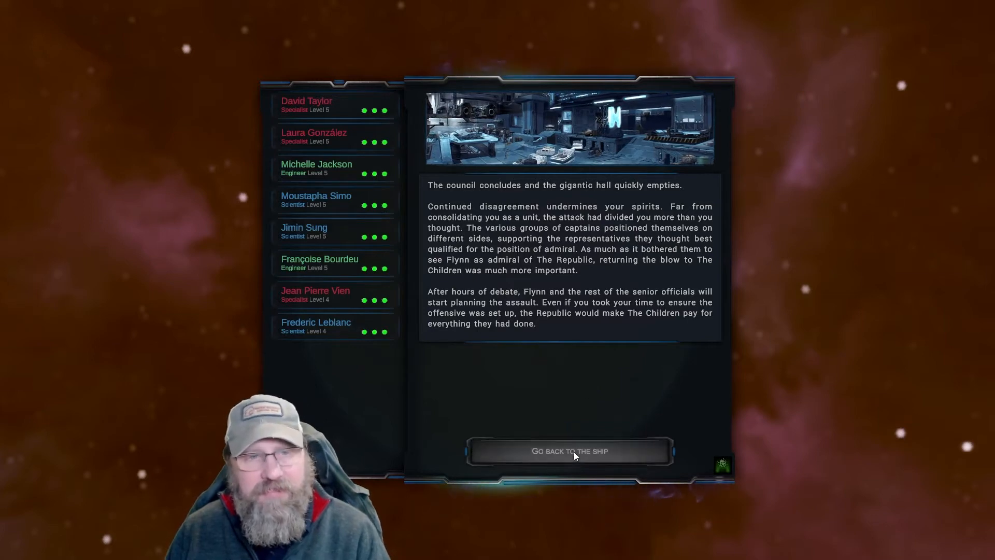
# Return to the ship from the council and seek out Admiral Darrell Flynn
pyautogui.click(569, 450)
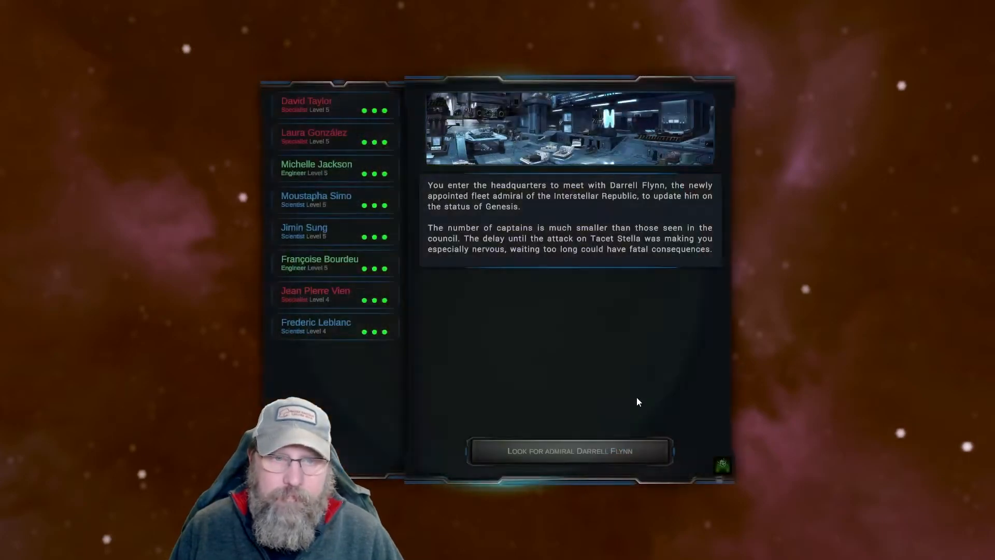
pyautogui.moveTo(599, 373)
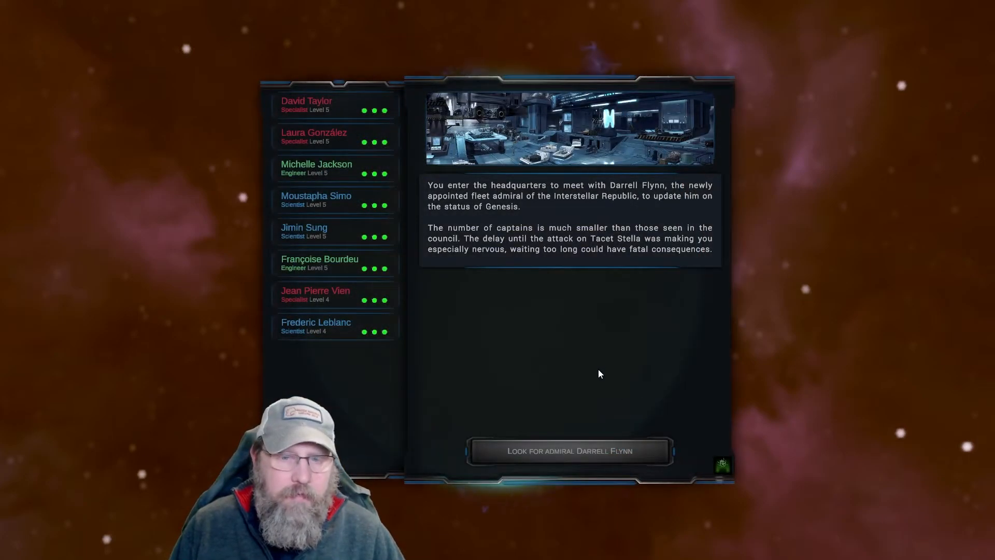
pyautogui.moveTo(596, 311)
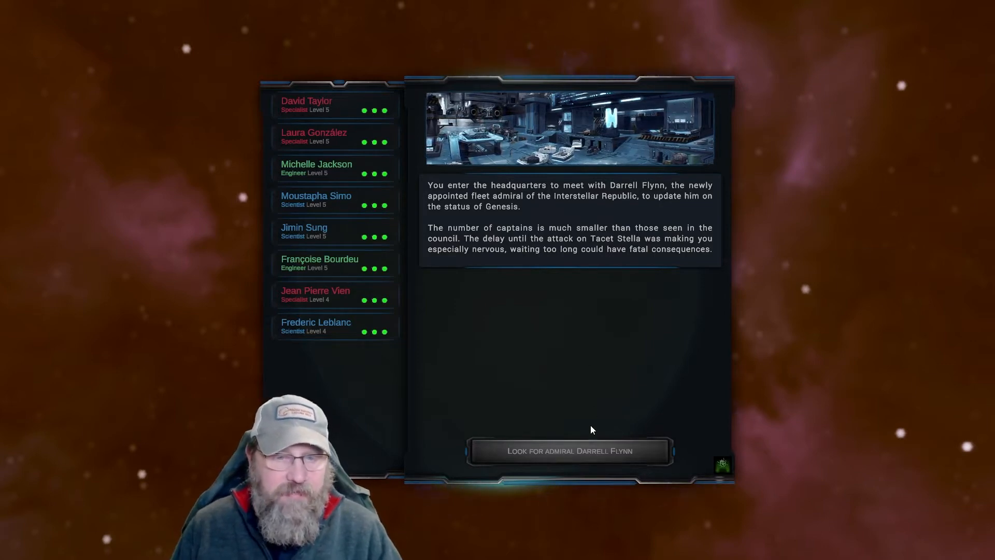
pyautogui.click(568, 451)
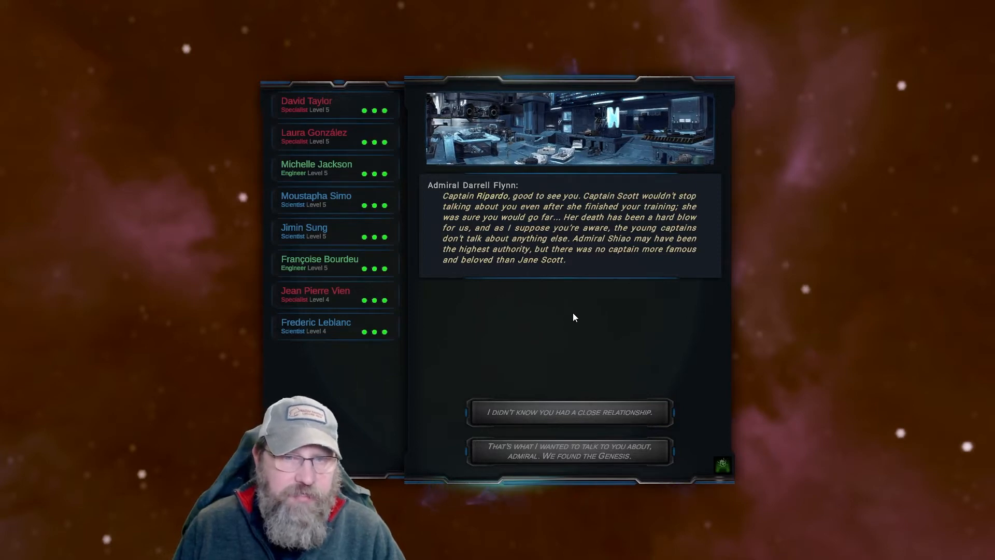
pyautogui.moveTo(576, 316)
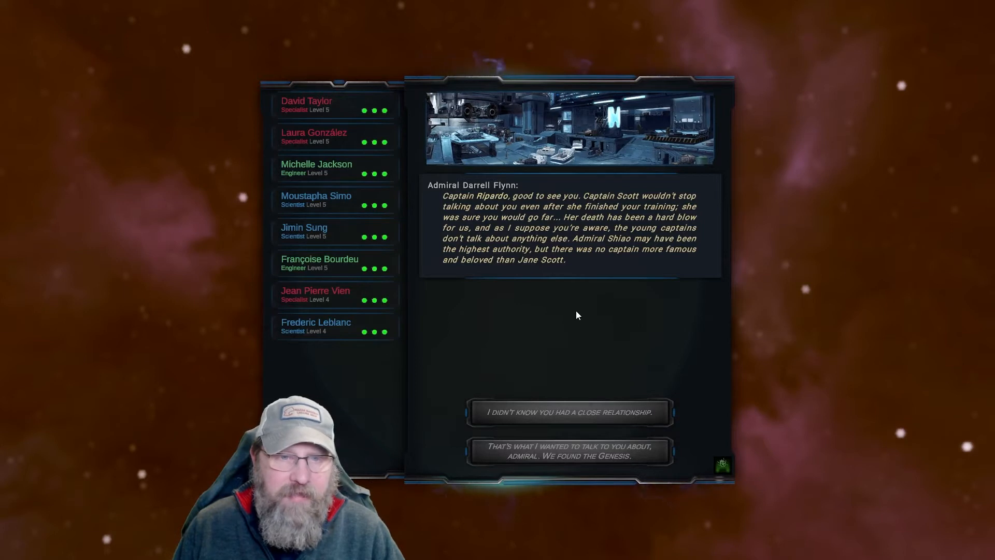
pyautogui.moveTo(580, 311)
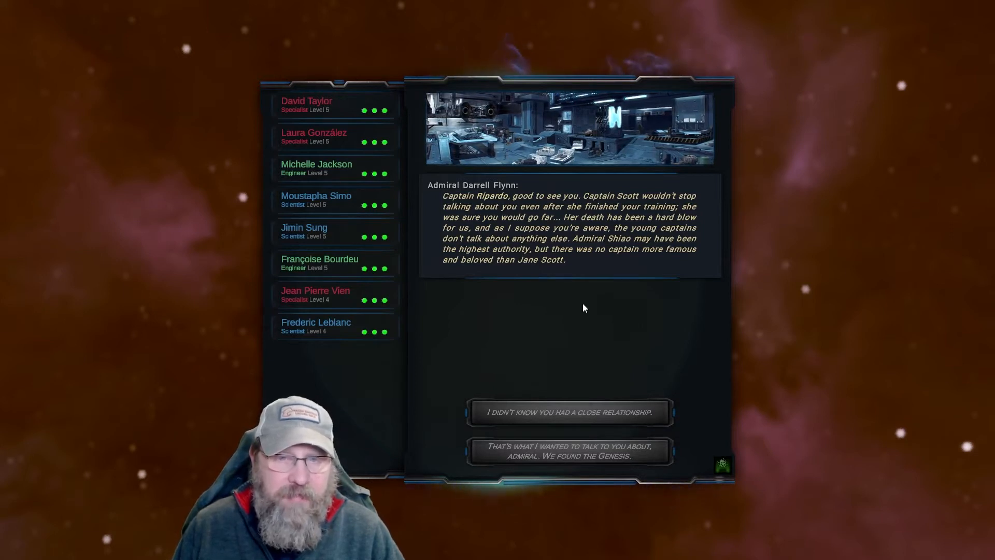
pyautogui.moveTo(619, 325)
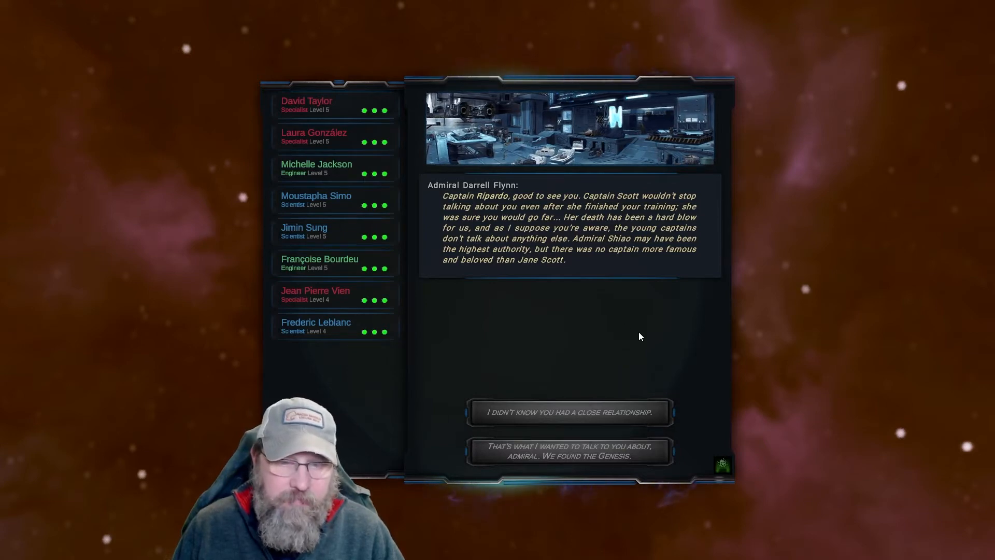
pyautogui.moveTo(688, 430)
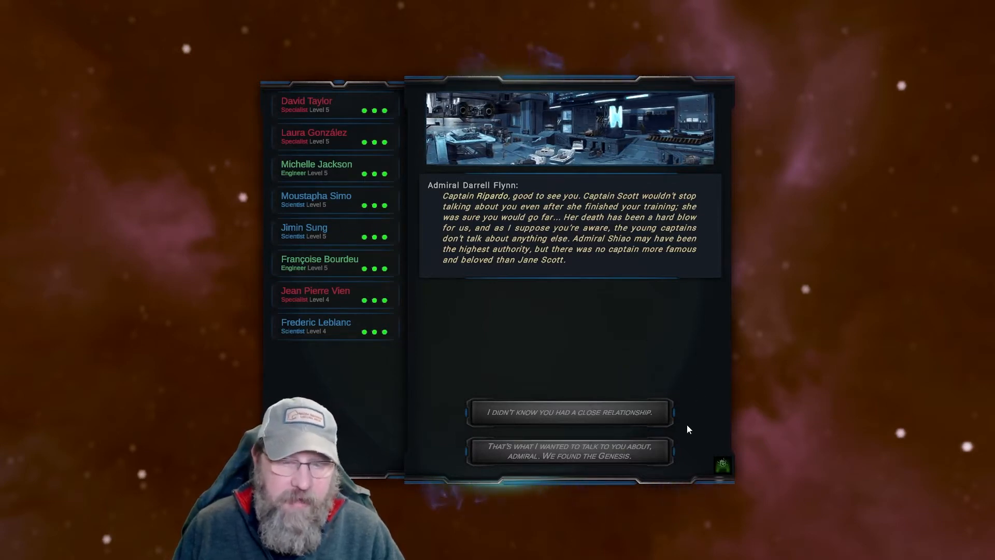
# Reply 'We found the Genesis' to Flynn, prompting orders to tow it home
pyautogui.click(568, 452)
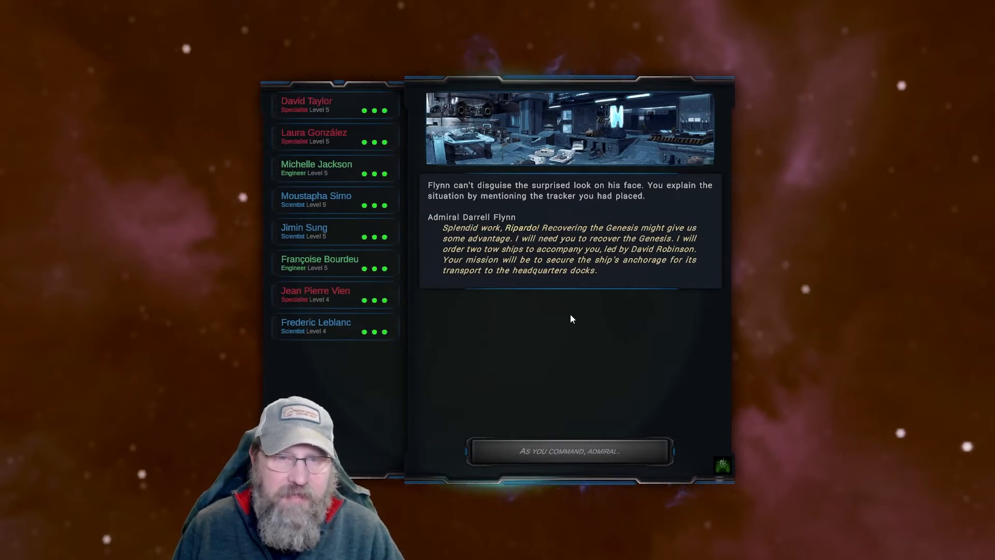
pyautogui.moveTo(561, 317)
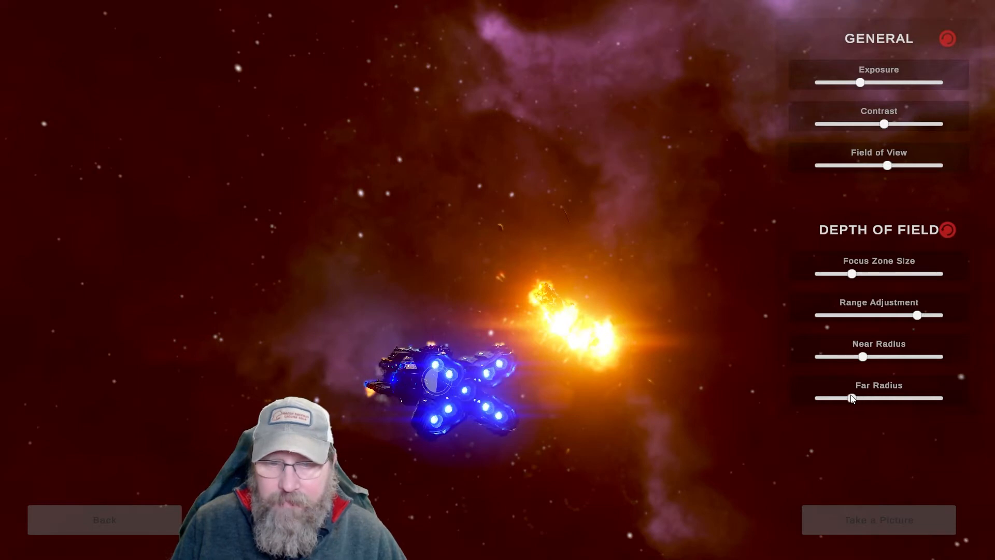
# Save a photo-mode picture of the ship beside the burning wreck, then exit photo mode
pyautogui.click(878, 519)
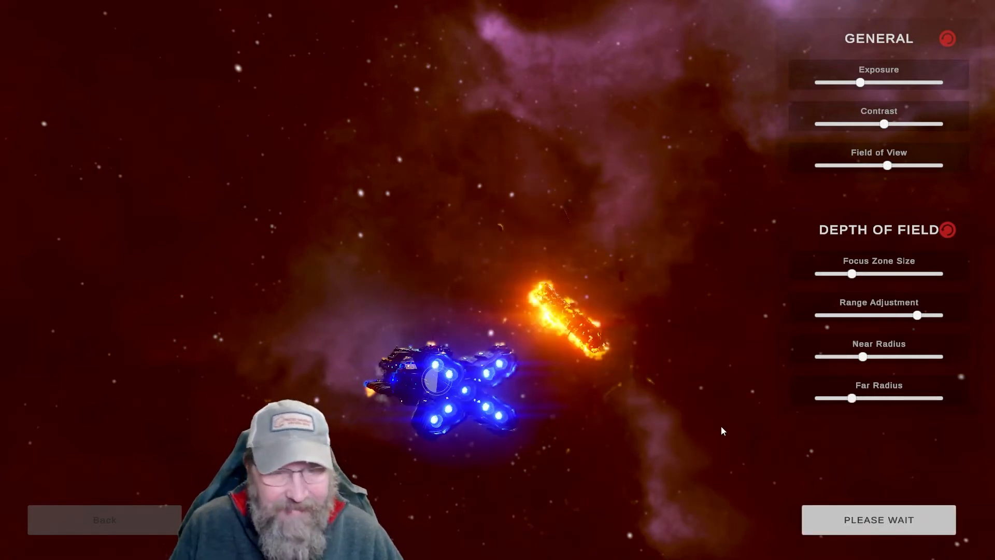
pyautogui.click(879, 520)
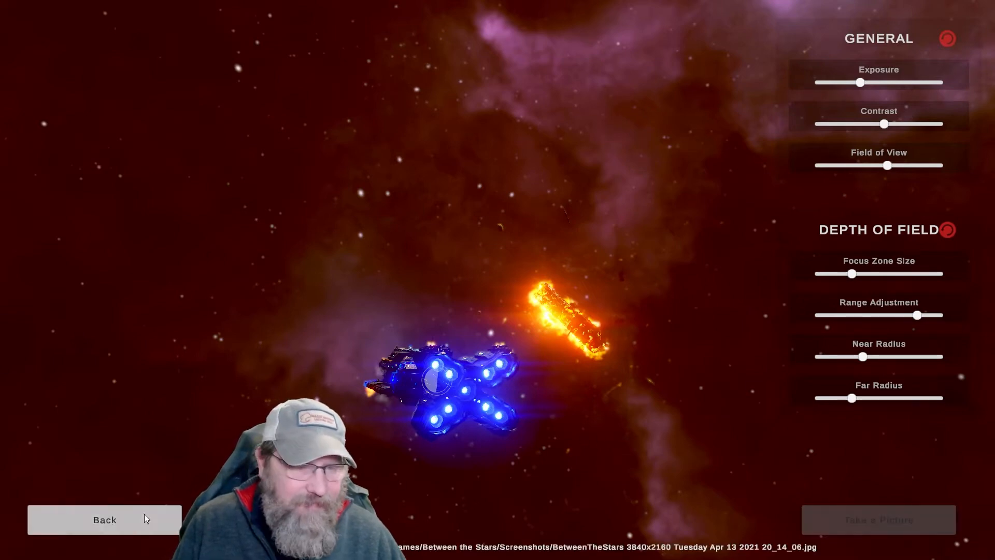
pyautogui.click(104, 519)
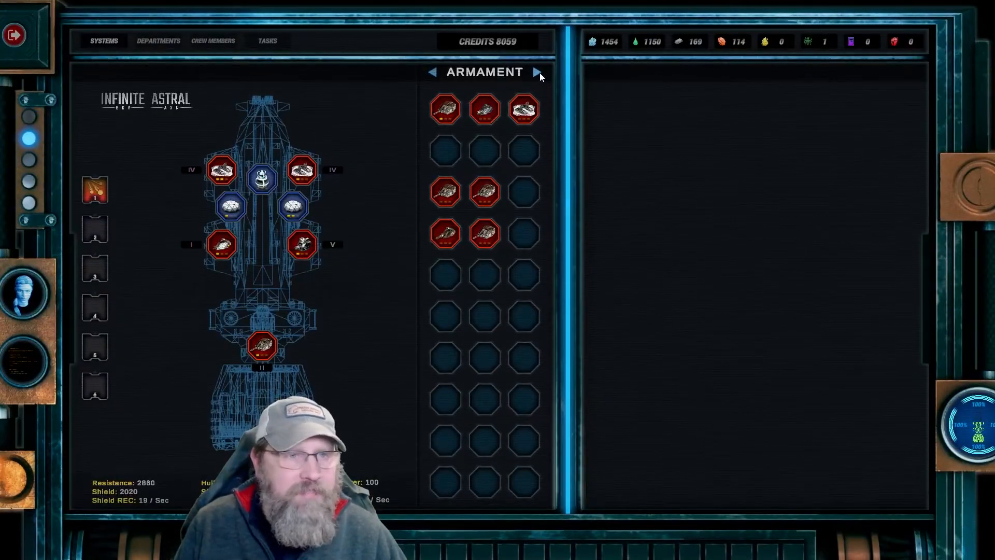
# Scrap Plate Remains, Space Garbage and Damaged Plate, then list Engineering Workshop items
pyautogui.click(157, 40)
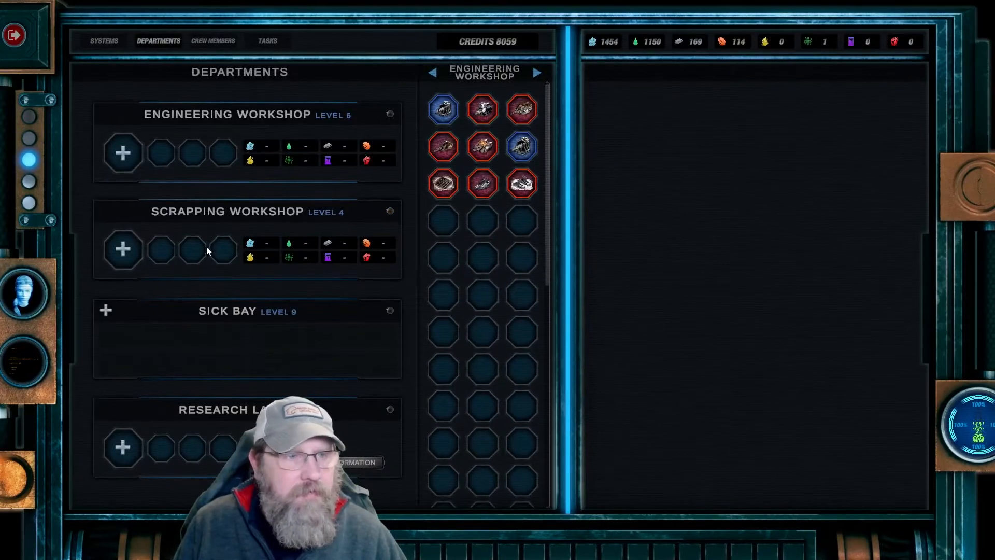
pyautogui.click(537, 72)
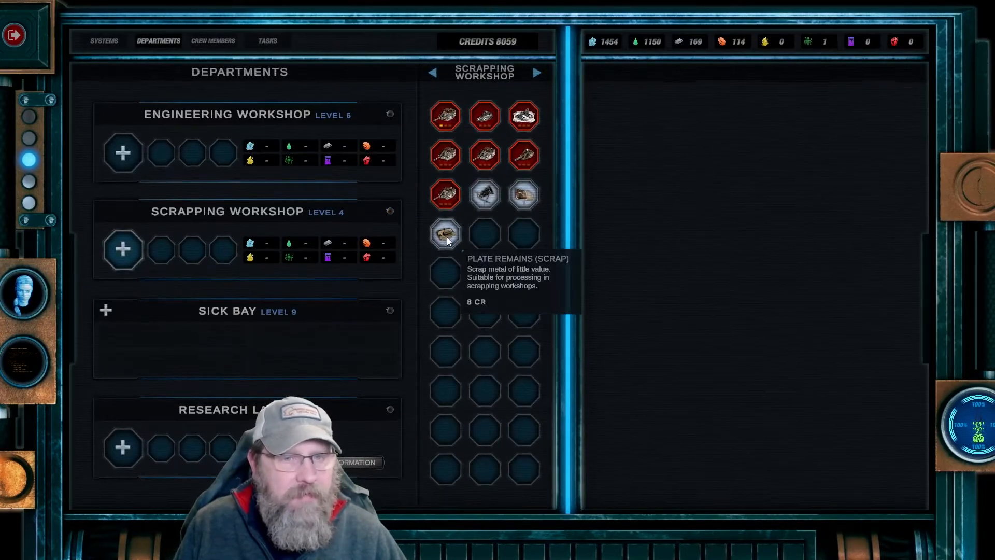
pyautogui.click(445, 234)
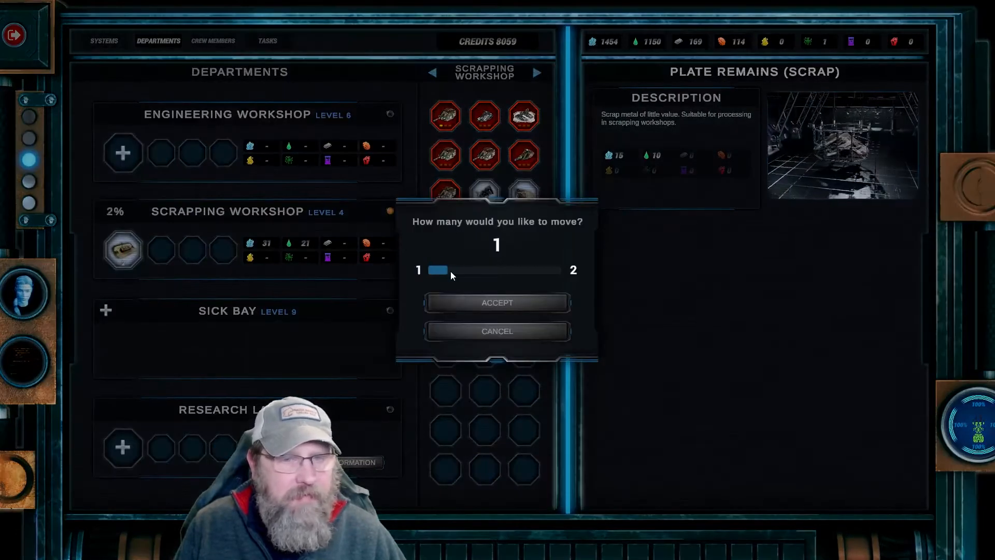
pyautogui.click(497, 302)
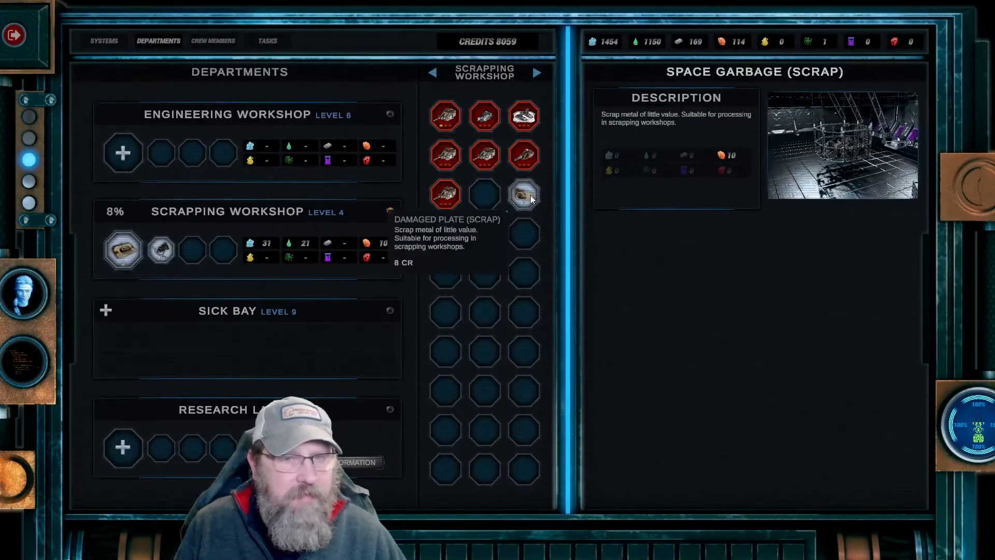
pyautogui.click(524, 193)
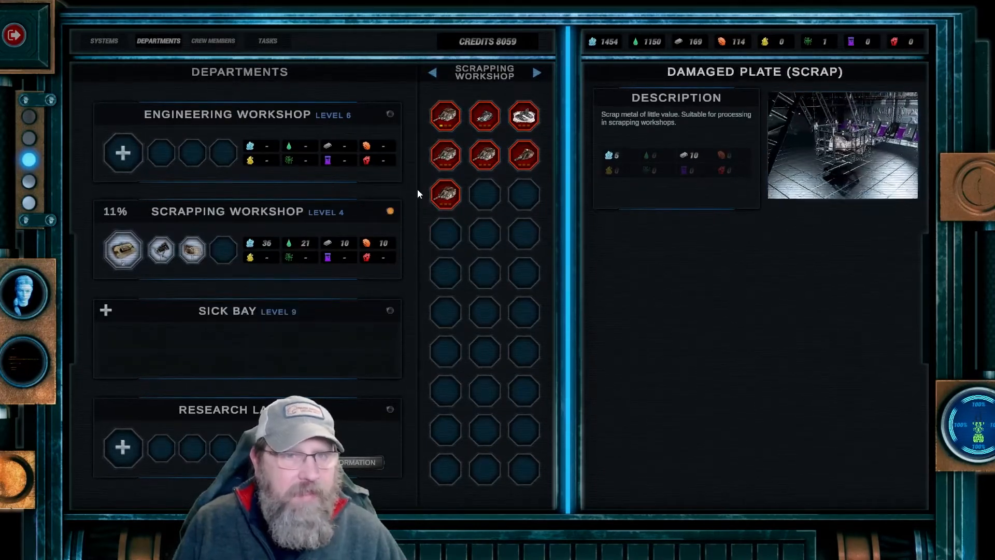
pyautogui.click(432, 73)
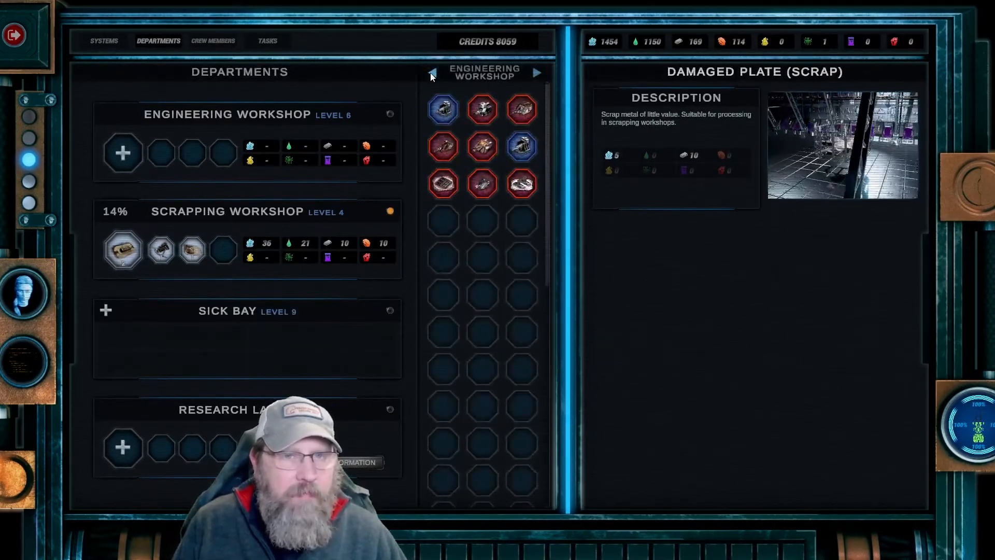
pyautogui.moveTo(520, 147)
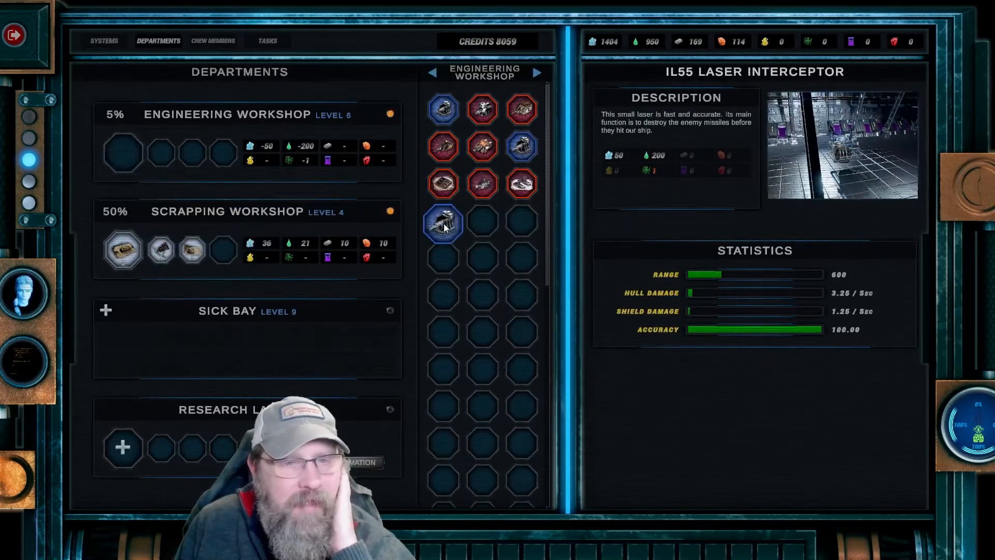
pyautogui.click(443, 223)
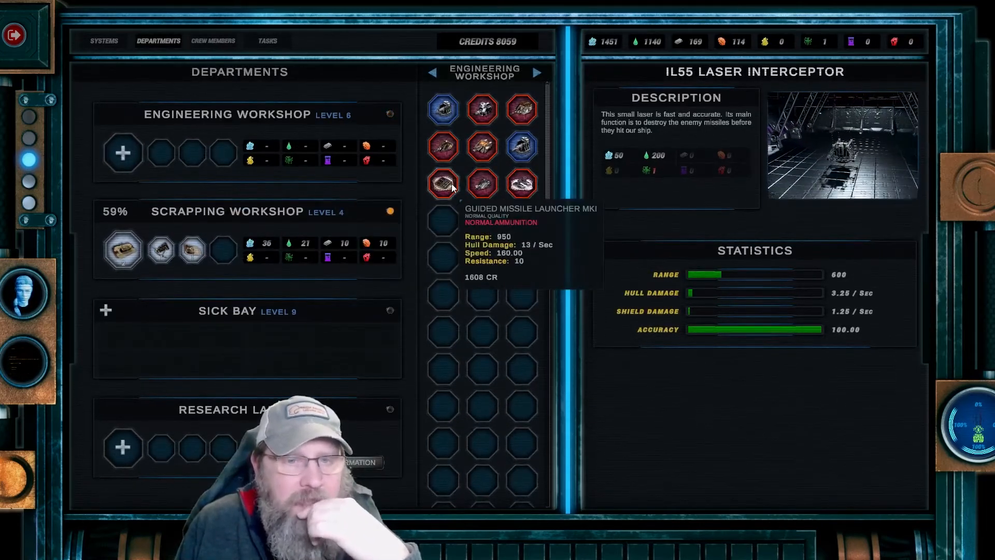
pyautogui.moveTo(521, 184)
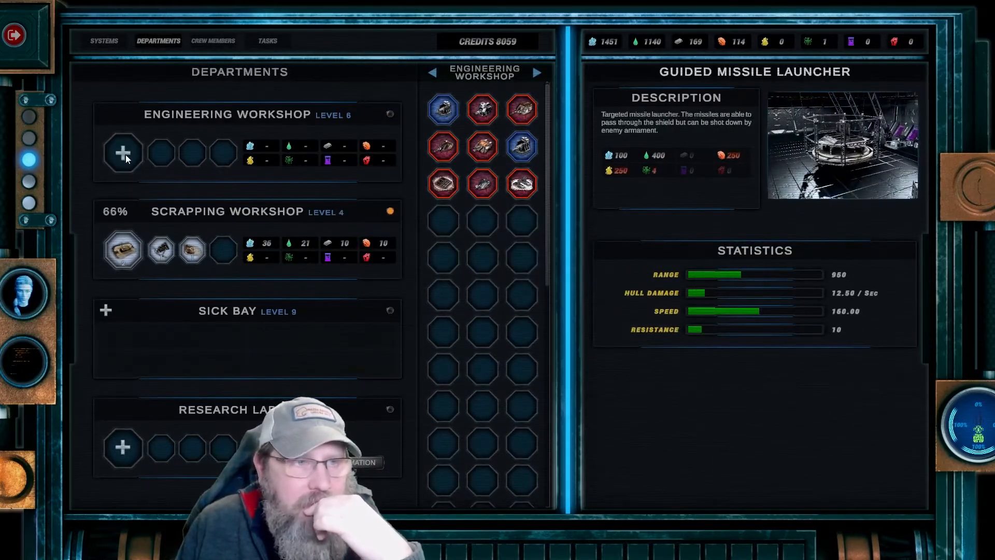
pyautogui.moveTo(520, 146)
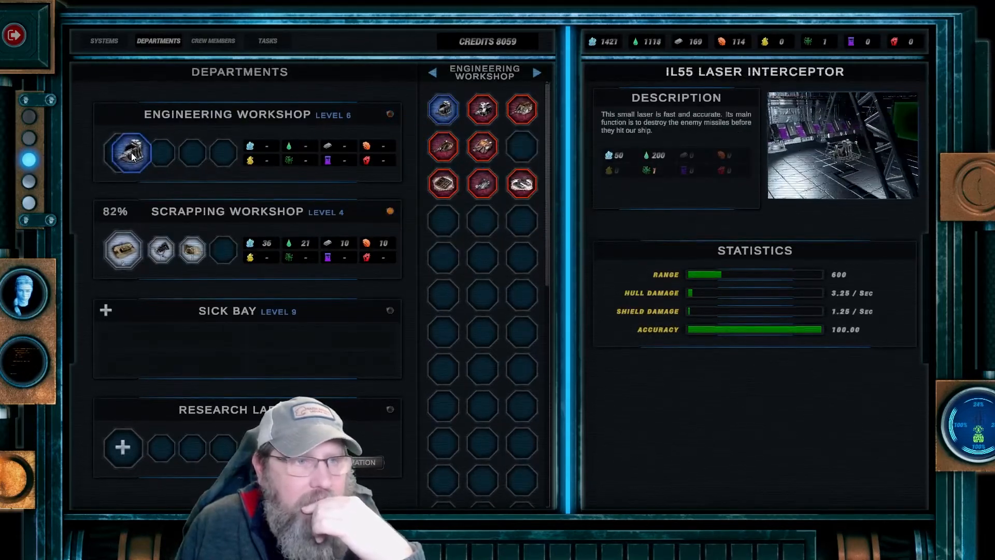
pyautogui.click(468, 147)
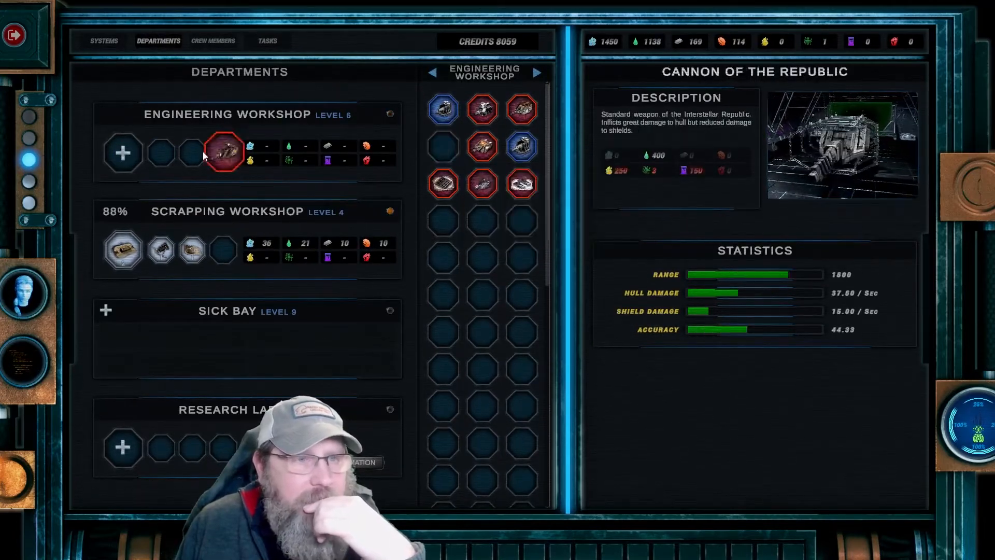
pyautogui.click(481, 108)
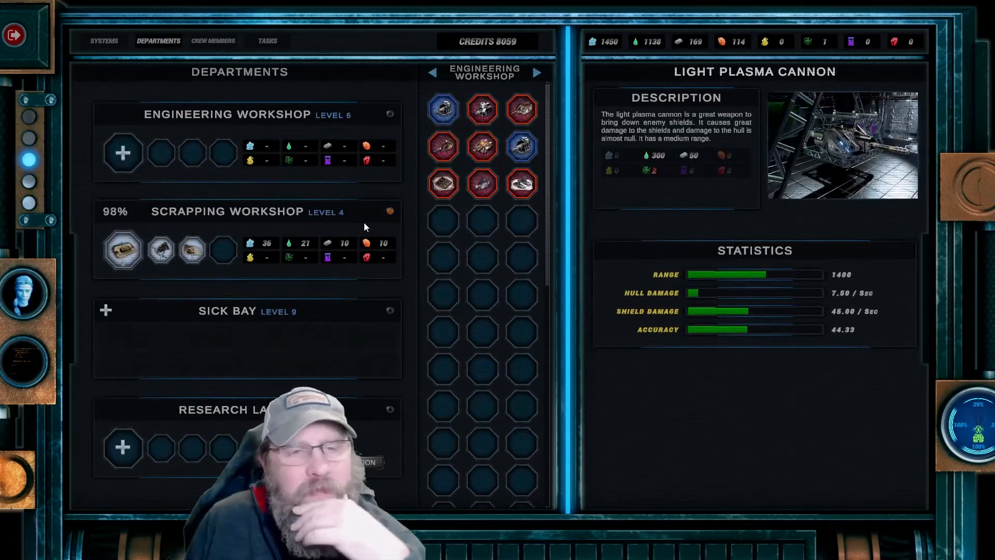
pyautogui.moveTo(521, 147)
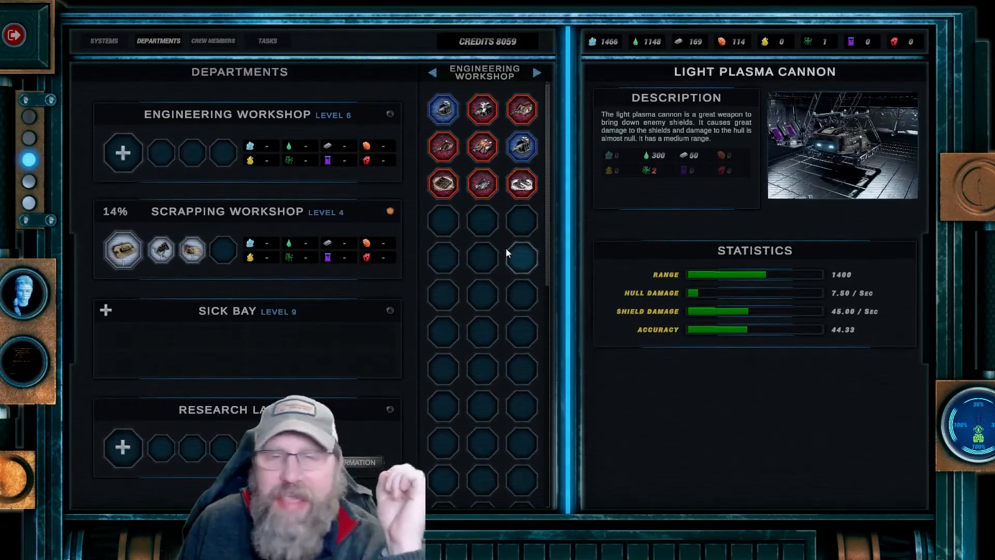
pyautogui.moveTo(442, 146)
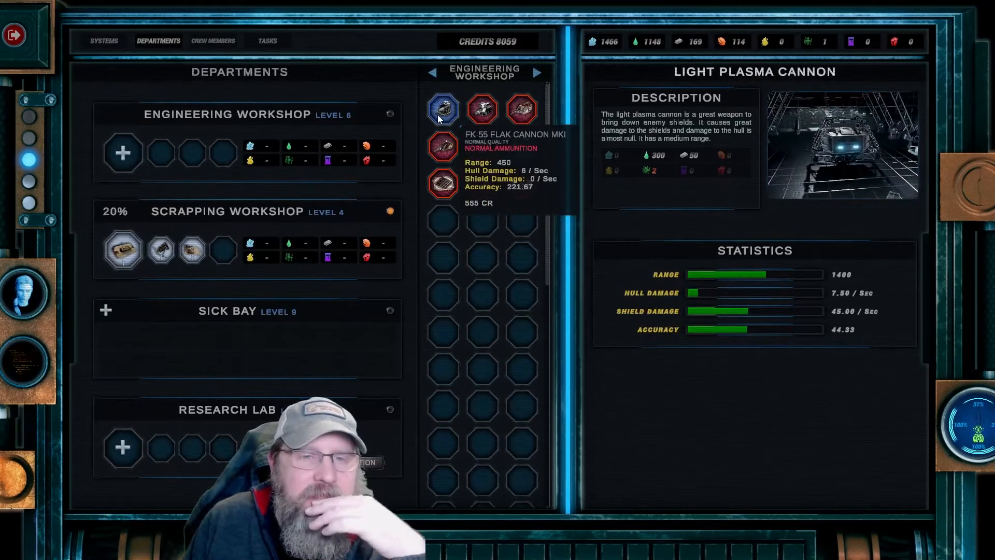
pyautogui.click(442, 109)
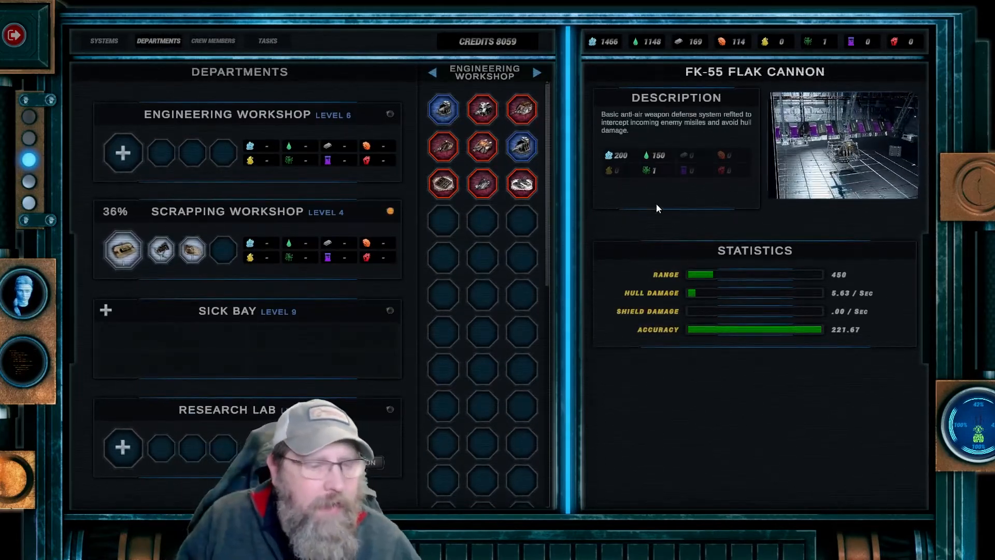
pyautogui.moveTo(521, 184)
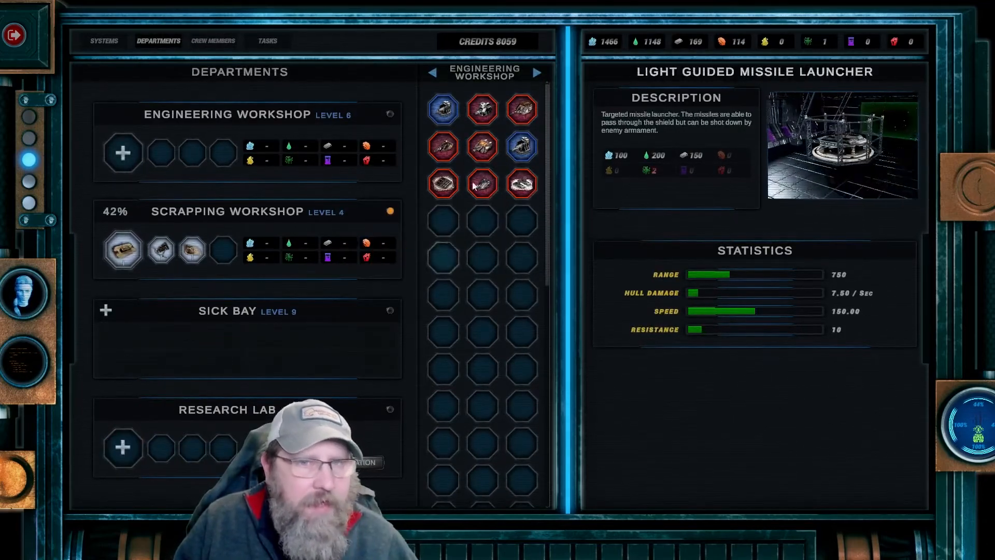
pyautogui.click(536, 72)
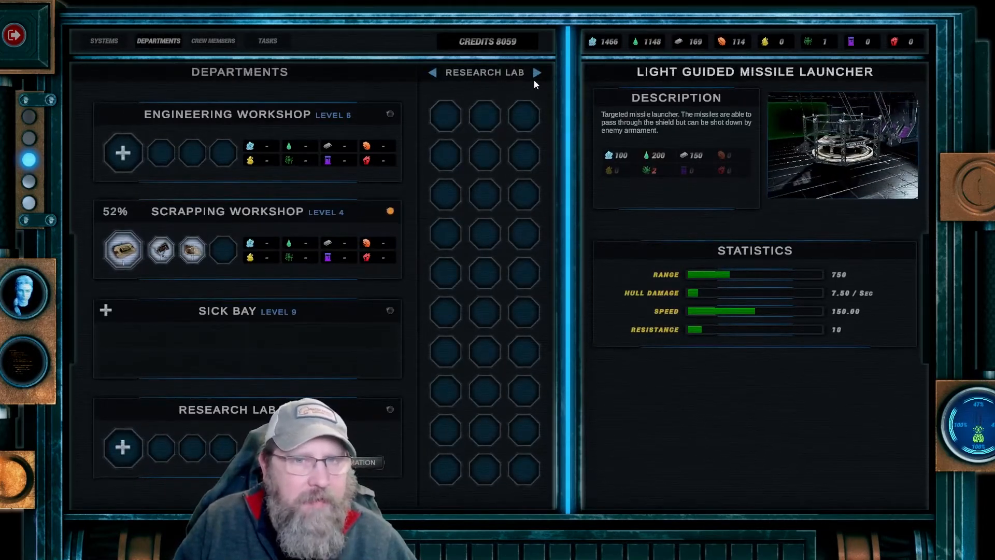
# Page through department item lists, then view reserve engineer Zoey Miller's information and upgrades
pyautogui.click(538, 72)
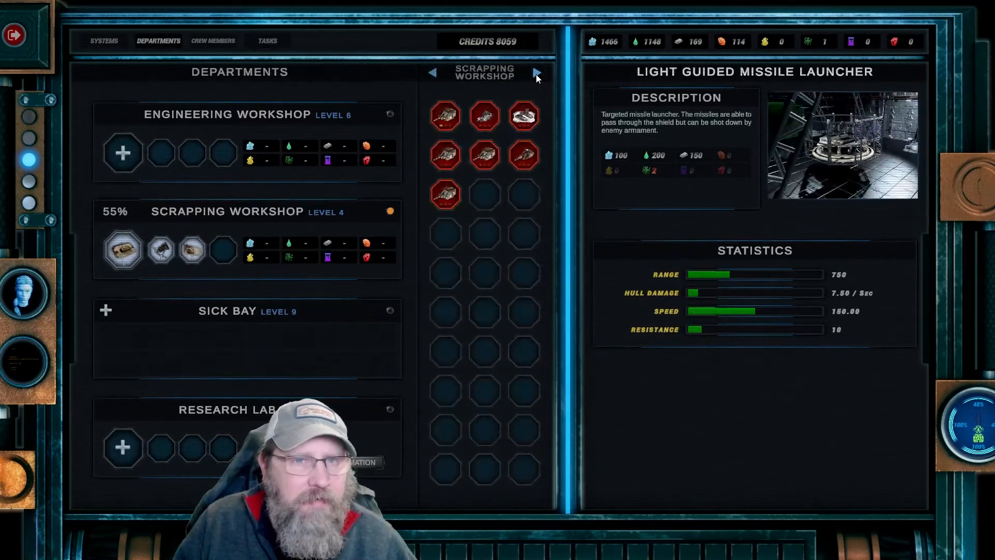
pyautogui.click(537, 72)
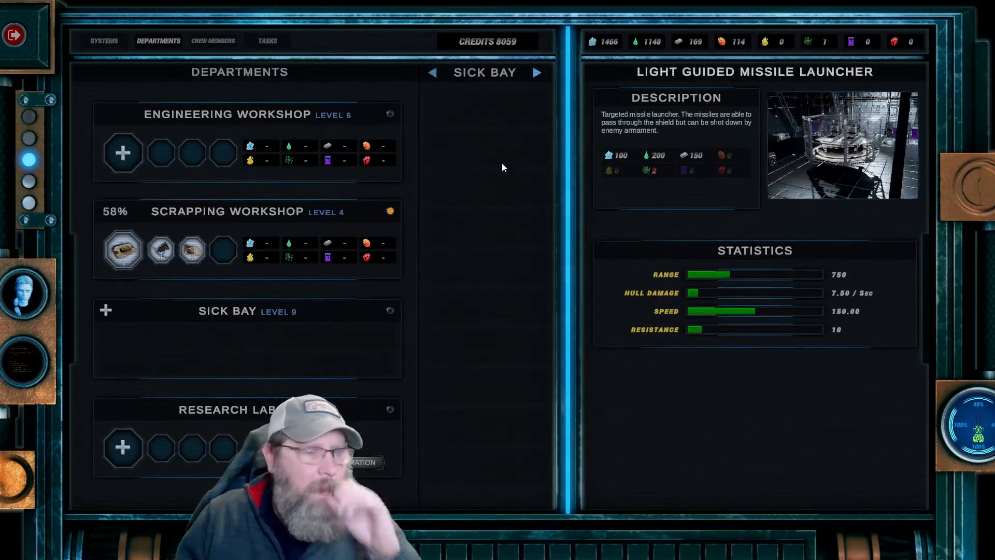
pyautogui.click(212, 40)
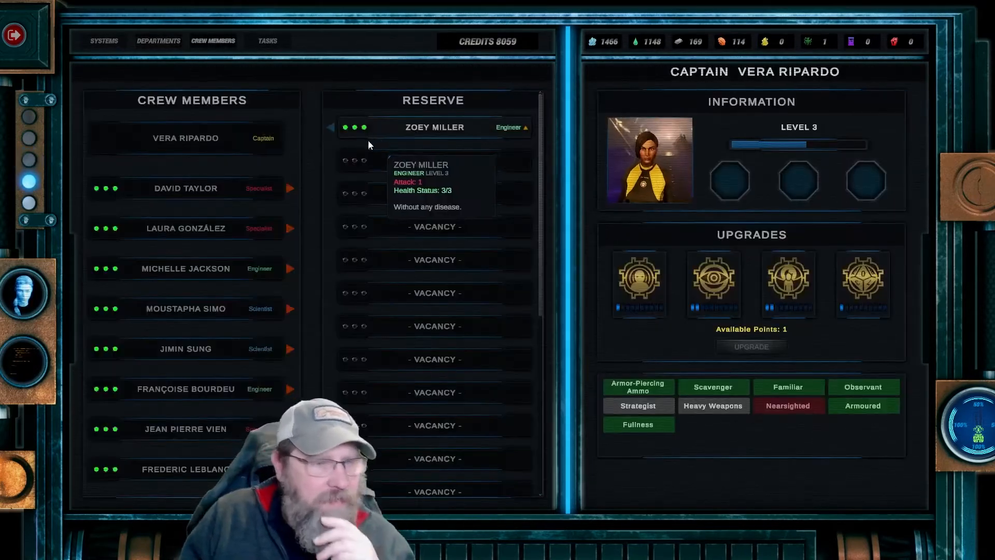
pyautogui.click(435, 127)
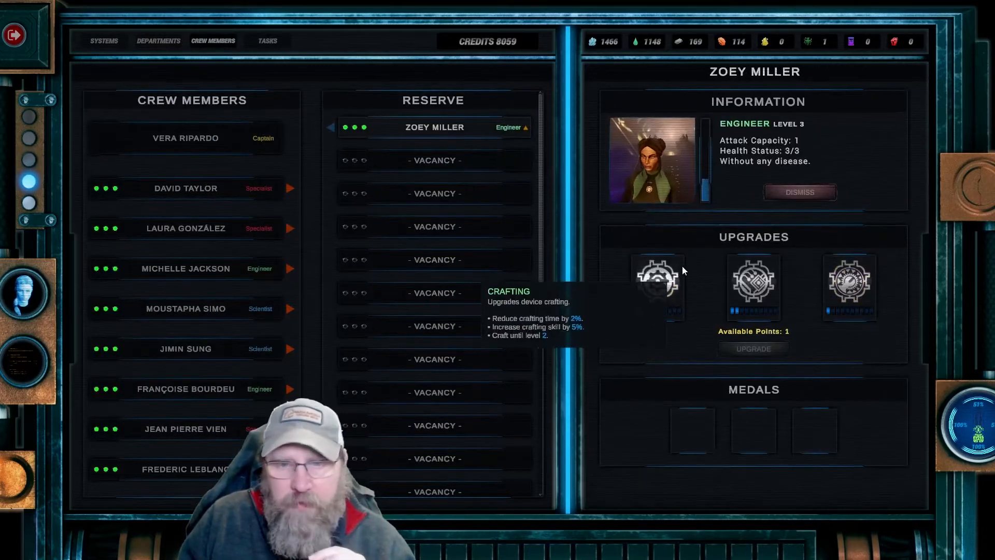
pyautogui.click(657, 287)
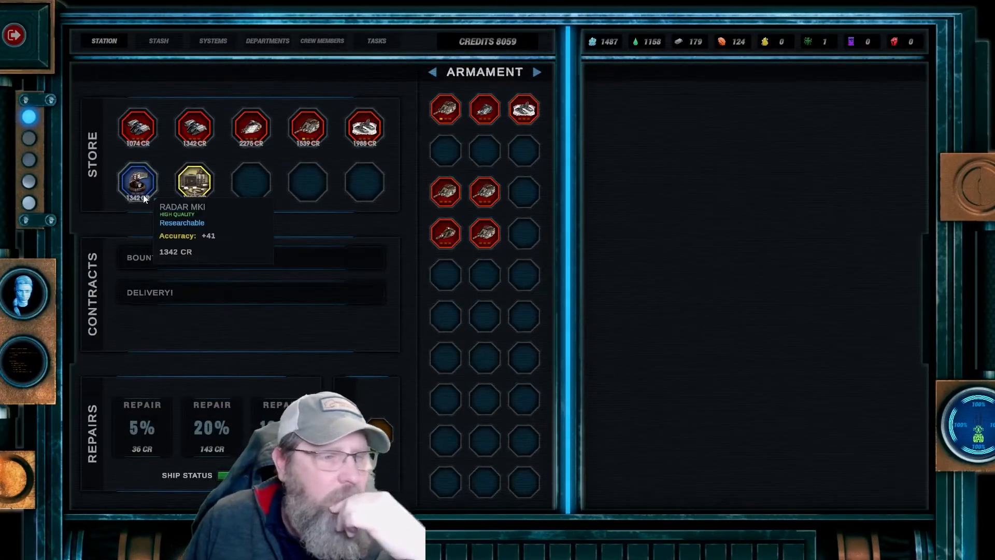
# Read and accept the Bounty Hunters and Delivery! contracts, emptying the contract list
pyautogui.click(149, 291)
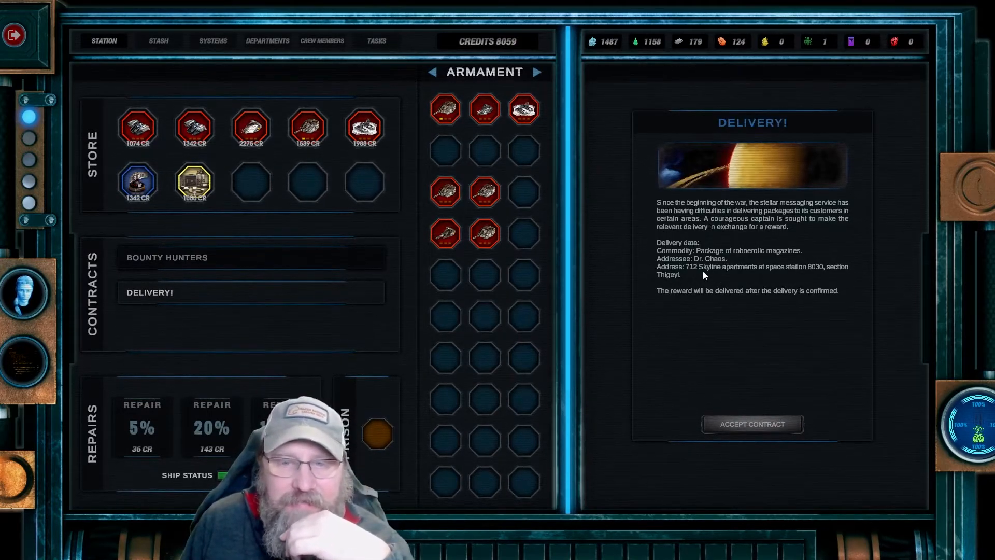
pyautogui.click(167, 257)
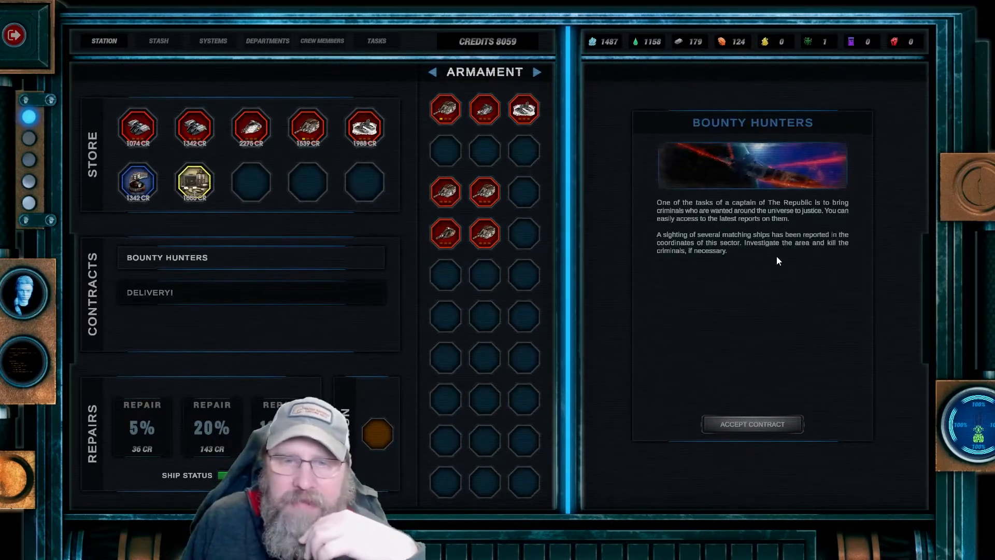
pyautogui.moveTo(786, 259)
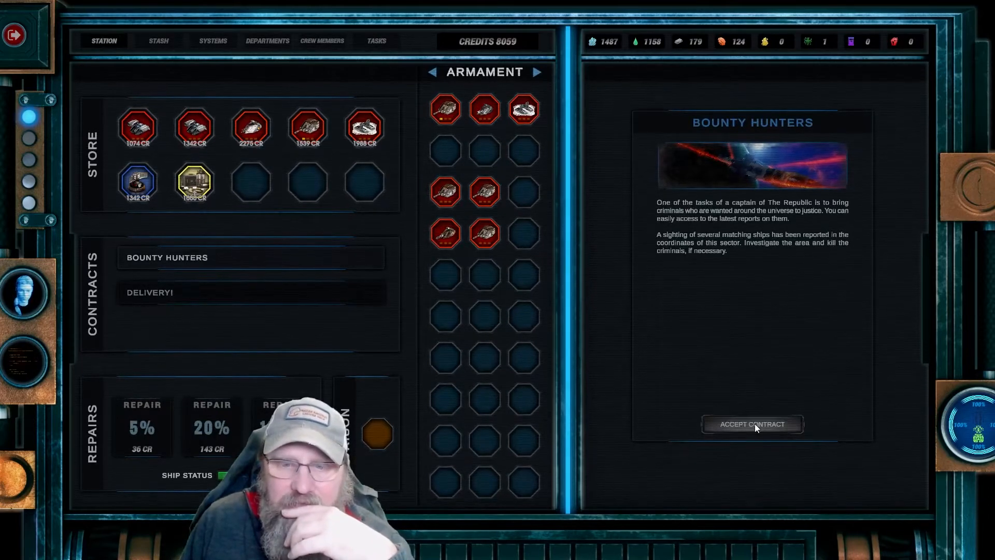
pyautogui.click(150, 292)
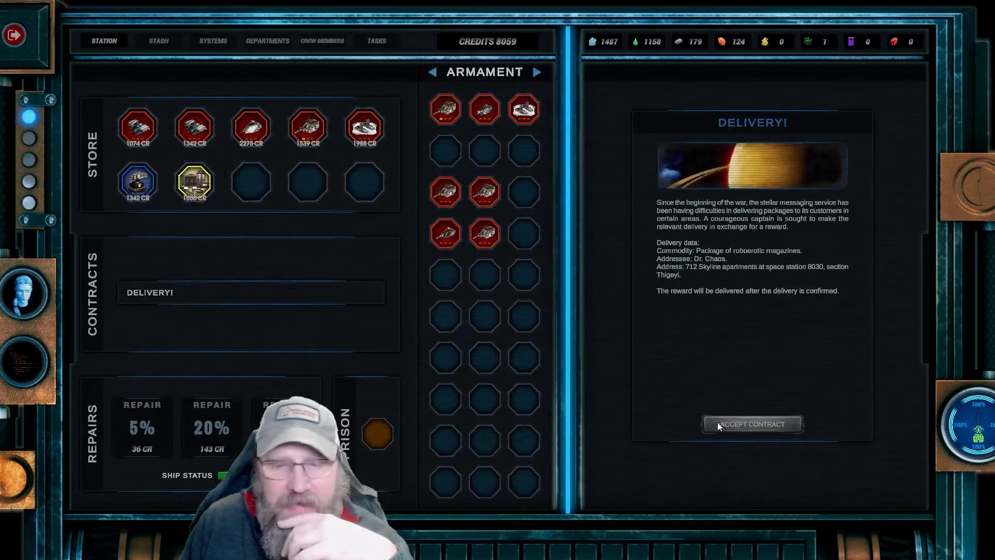
pyautogui.click(752, 424)
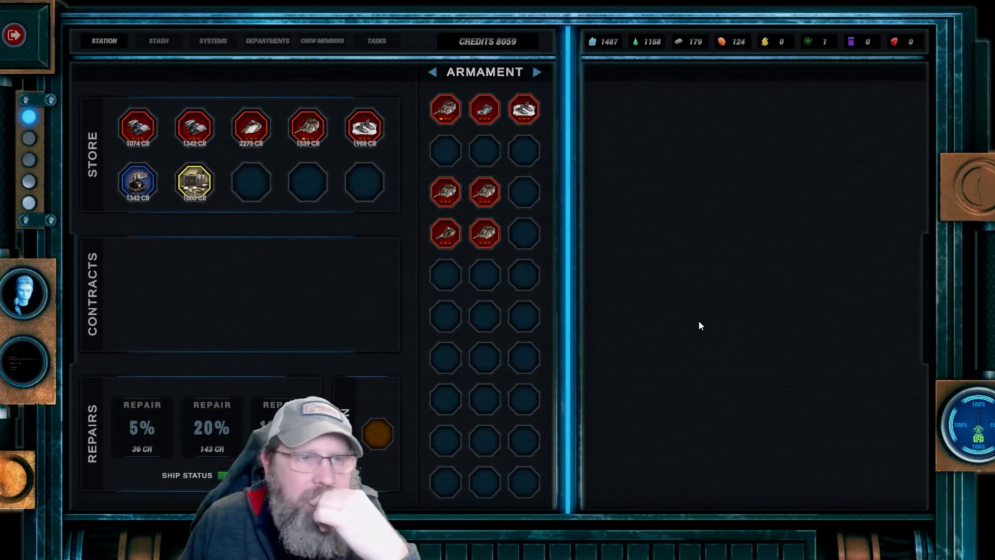
pyautogui.moveTo(484, 233)
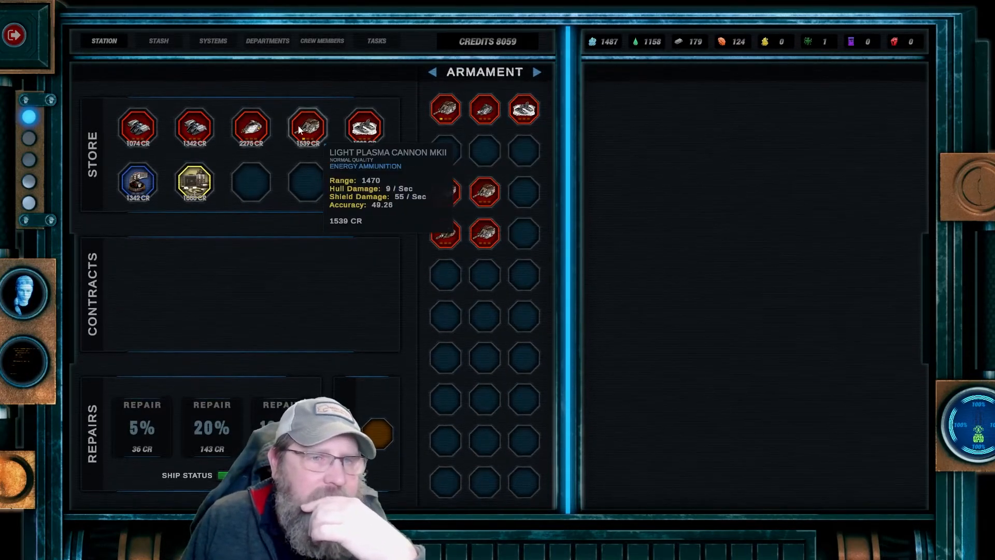
pyautogui.moveTo(172, 130)
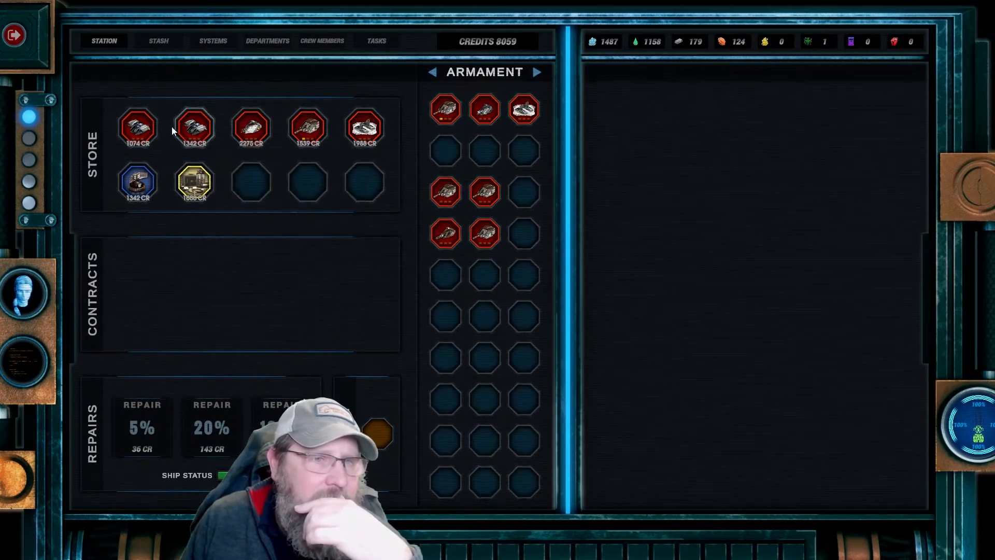
pyautogui.moveTo(136, 125)
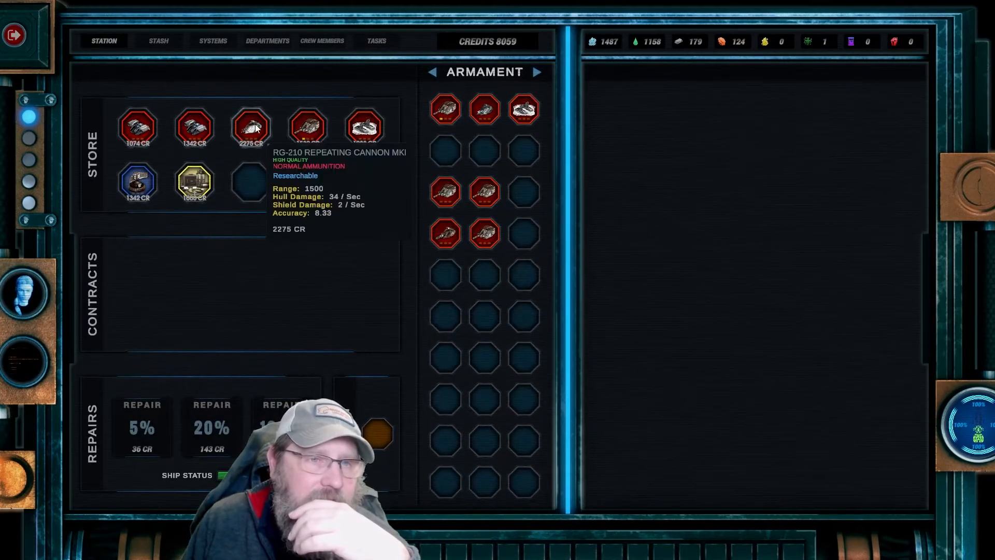
pyautogui.moveTo(138, 182)
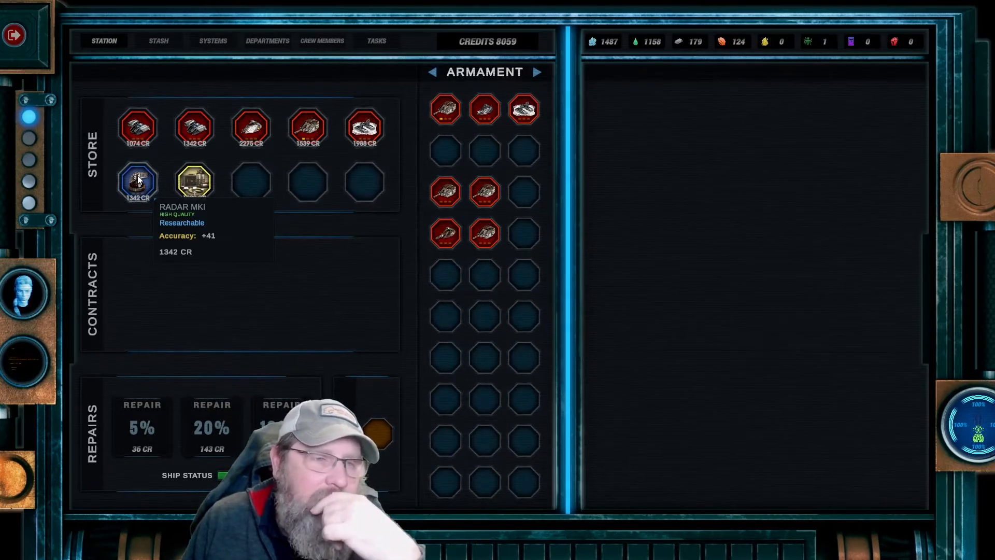
pyautogui.moveTo(483, 234)
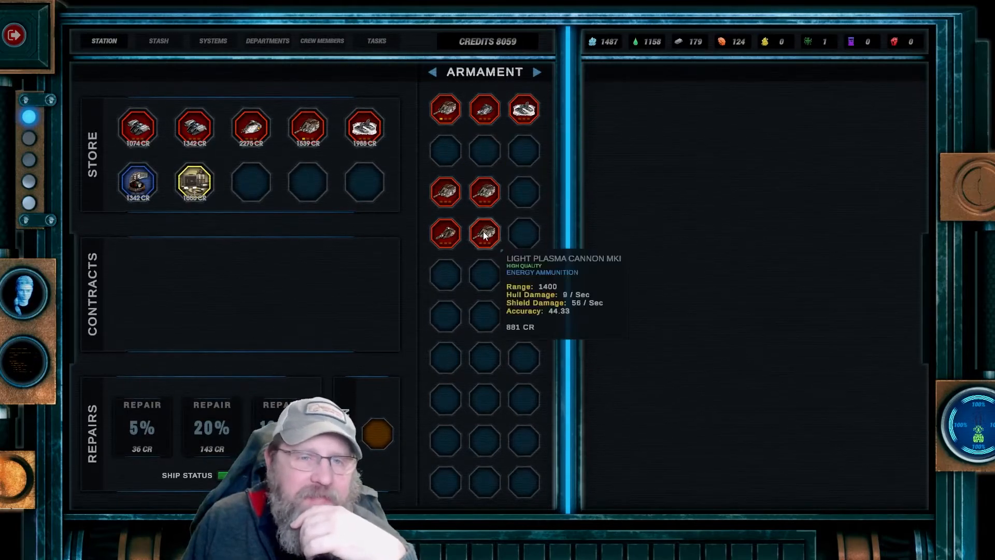
# Sell two Light Plasma Cannon MKIs (881, 923 credits) and a light guided missile launcher
pyautogui.click(483, 233)
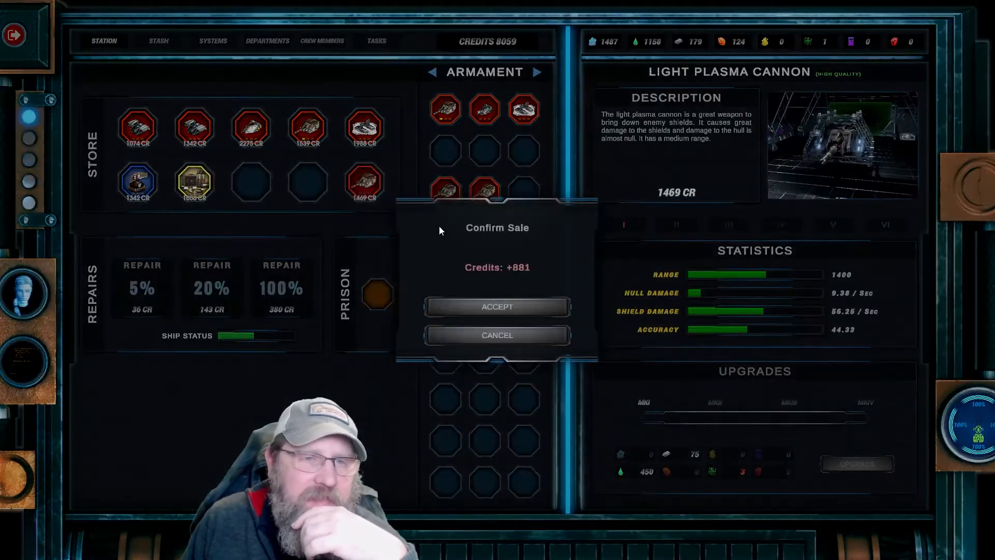
pyautogui.click(497, 307)
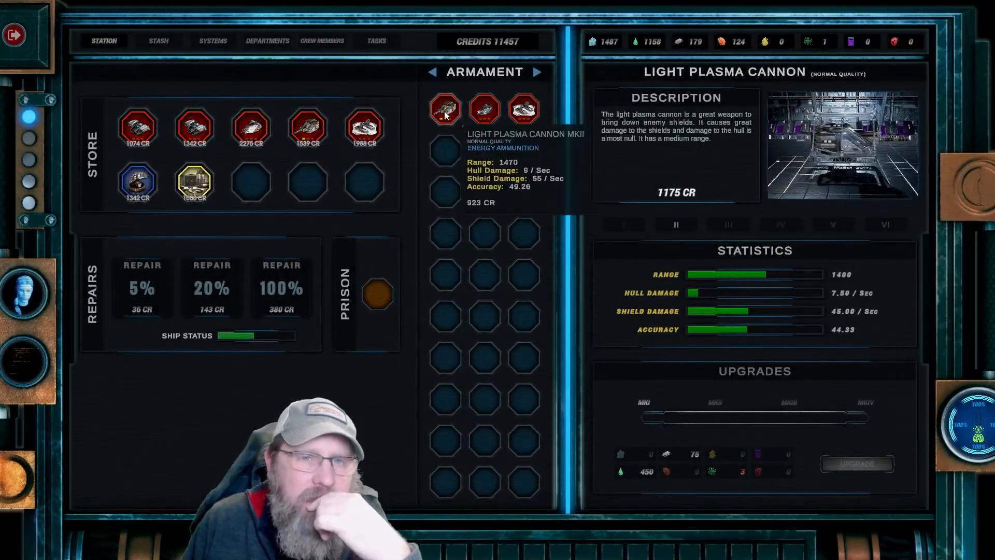
pyautogui.click(484, 131)
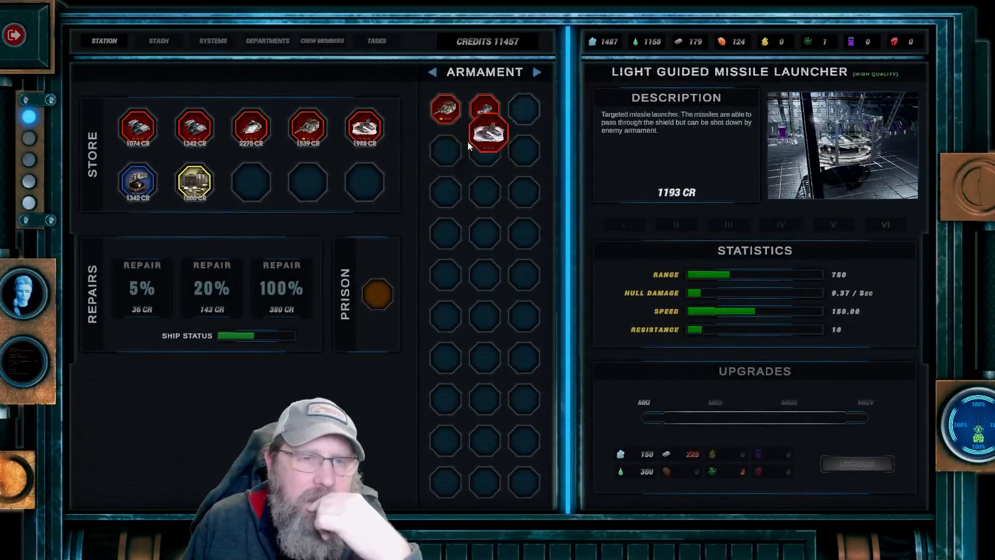
pyautogui.click(484, 134)
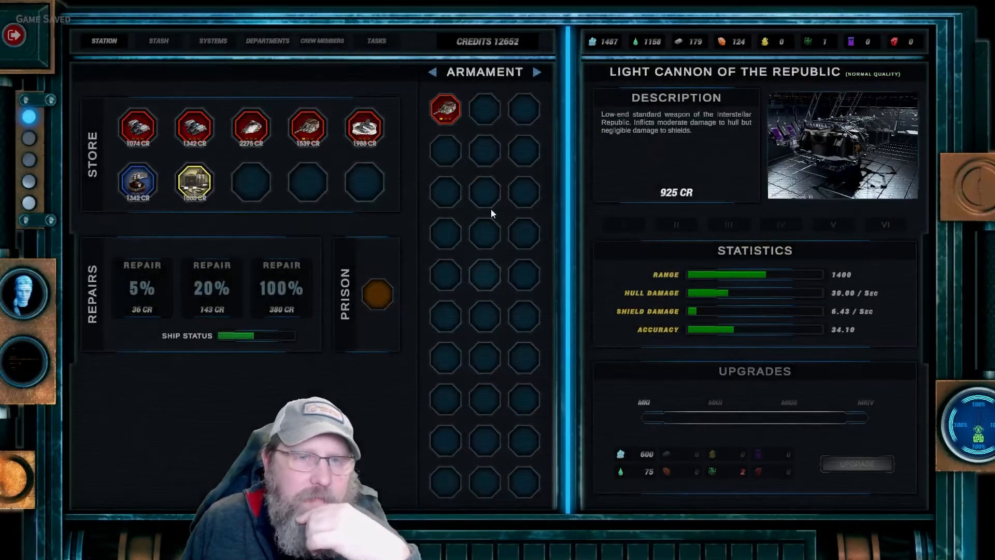
pyautogui.click(445, 107)
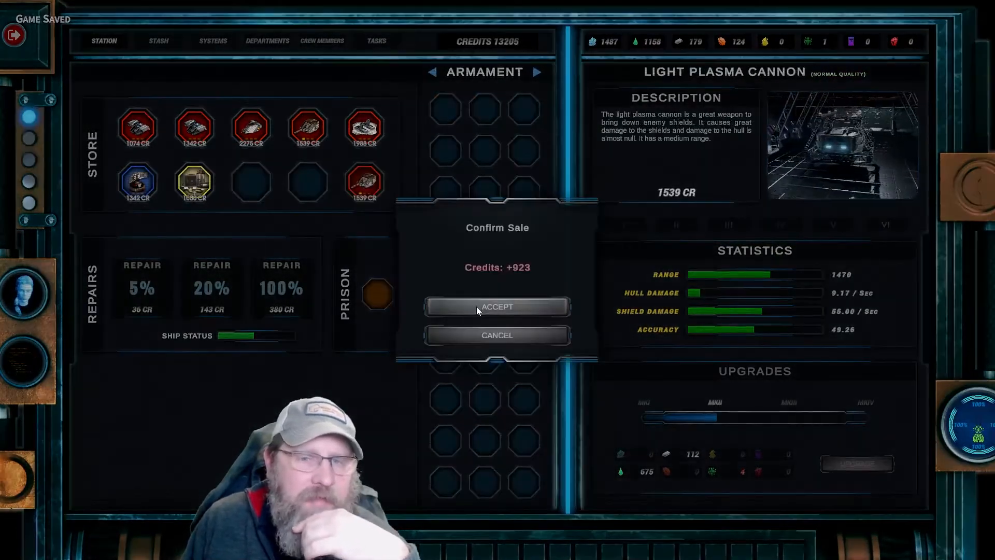
pyautogui.click(497, 307)
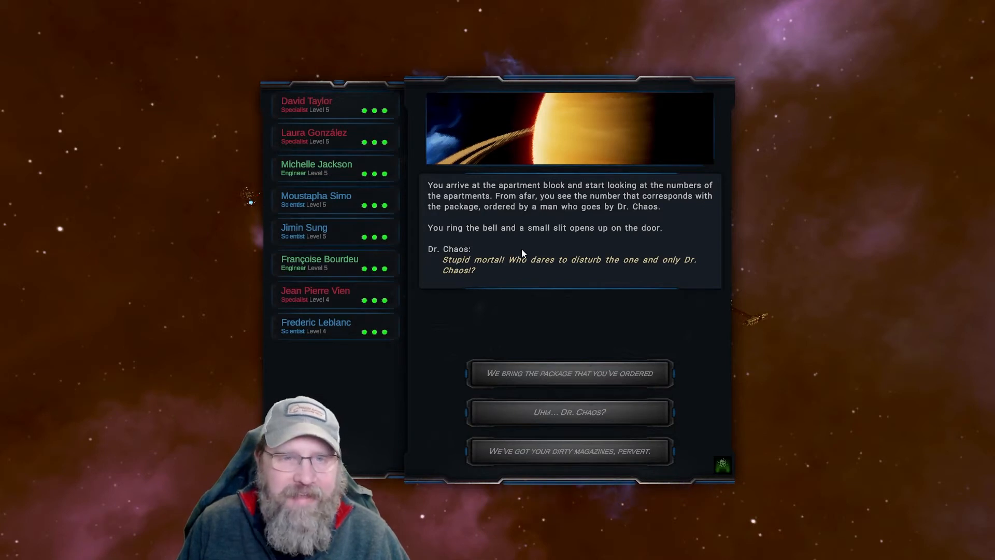
pyautogui.moveTo(568, 247)
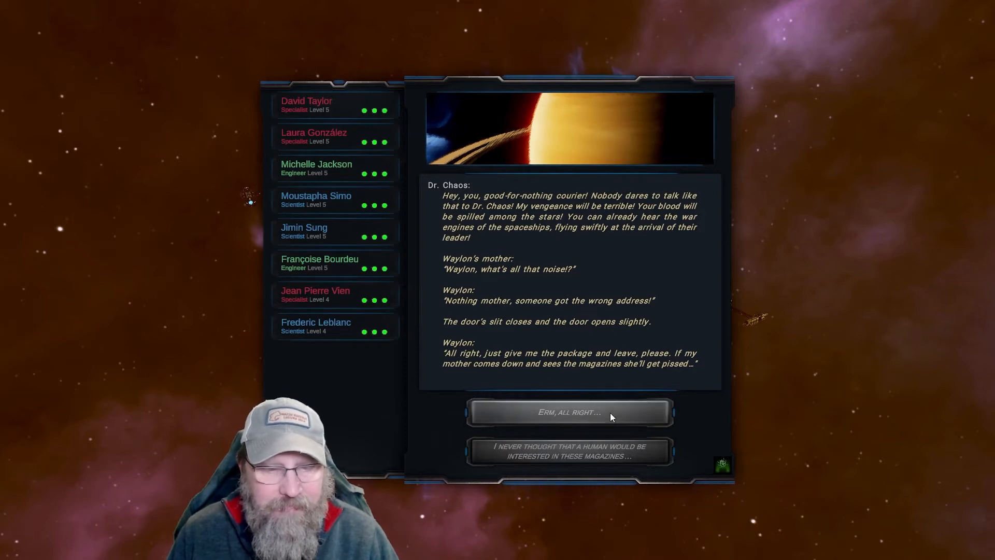
# Hand the Roboerotic Magazine Package to Waylon and return to the spaceship
pyautogui.click(569, 412)
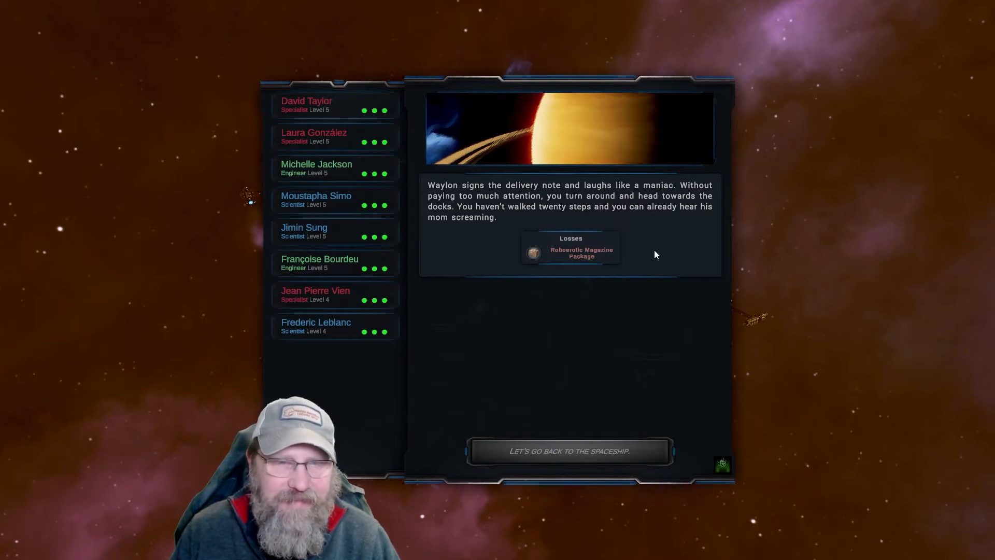
pyautogui.moveTo(608, 429)
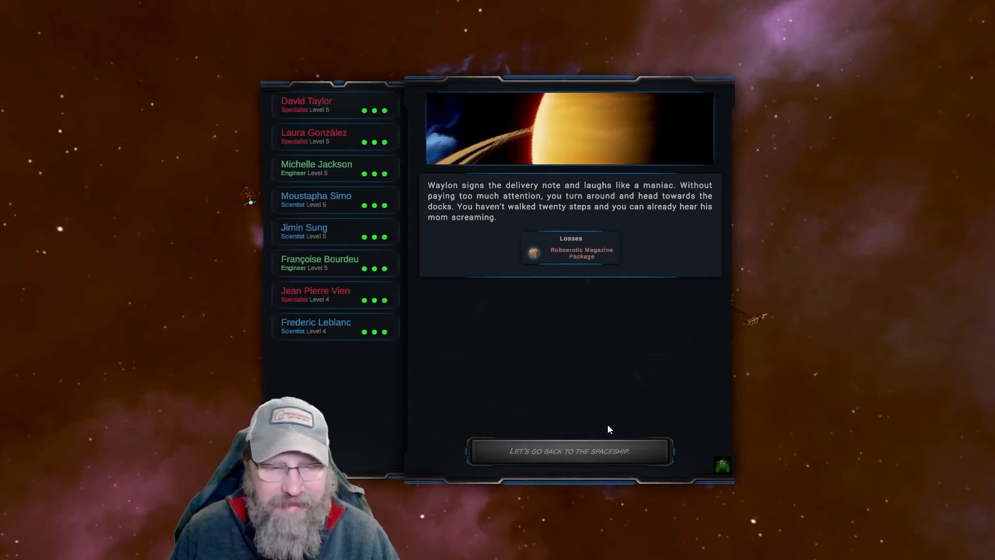
pyautogui.click(569, 451)
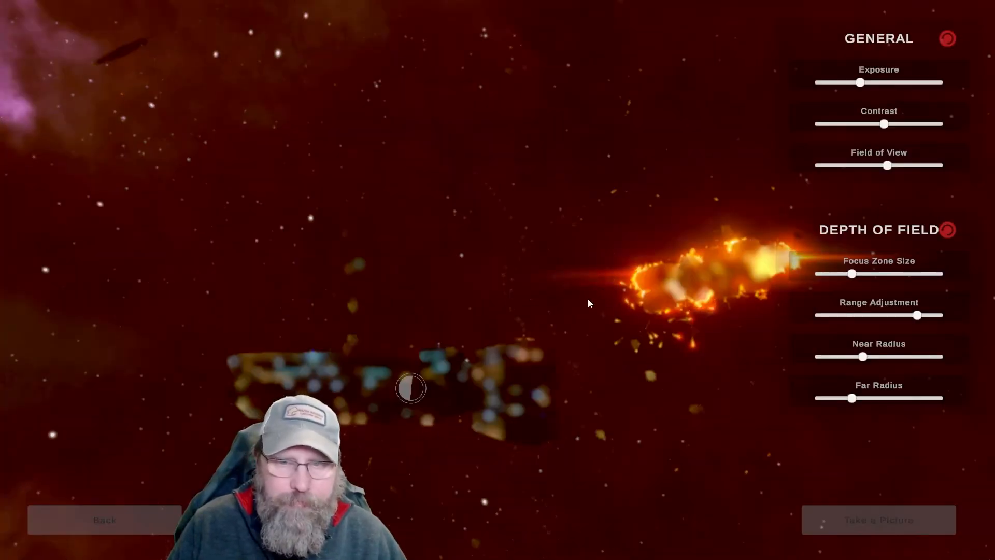
pyautogui.moveTo(508, 381)
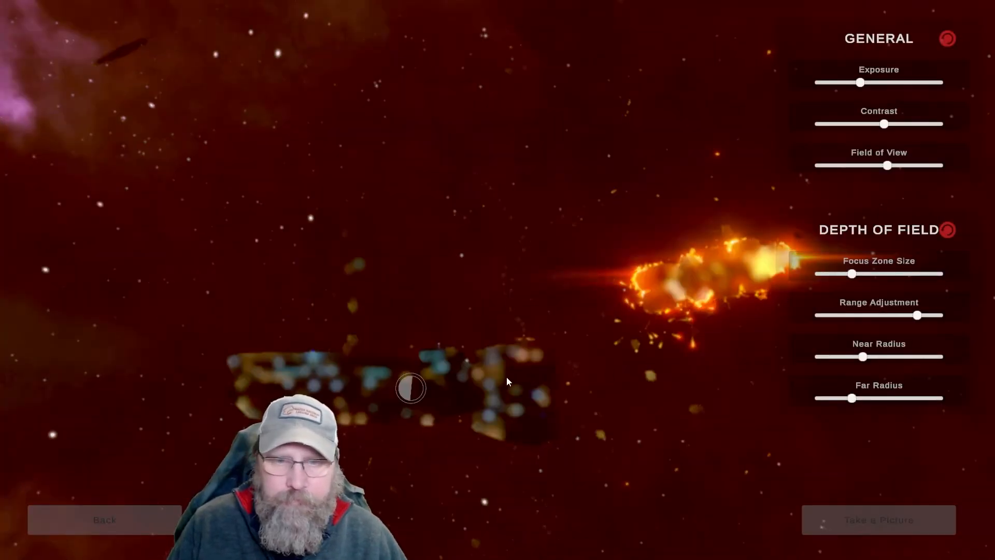
# Capture photo-mode shots of the ship beside the burning wreck
pyautogui.click(878, 520)
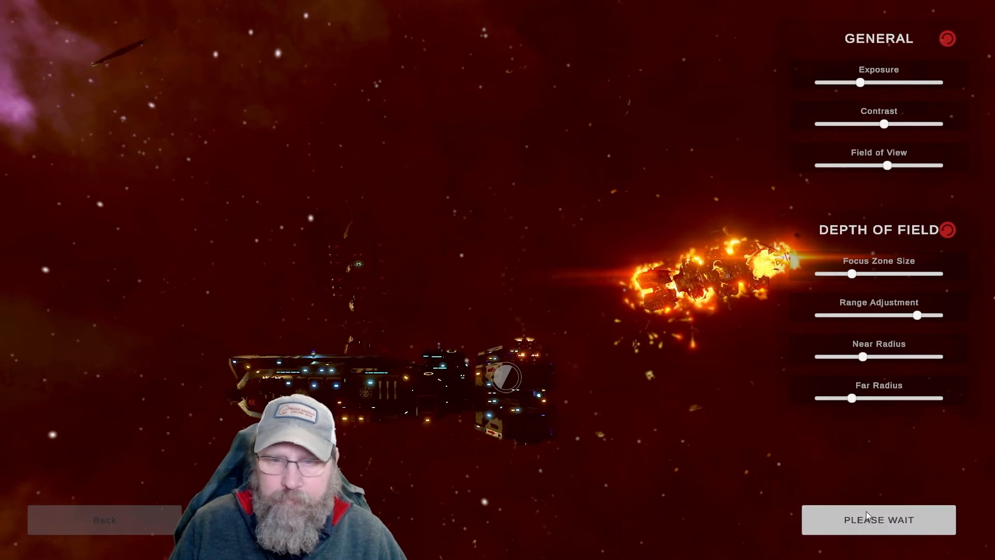
pyautogui.moveTo(863, 276)
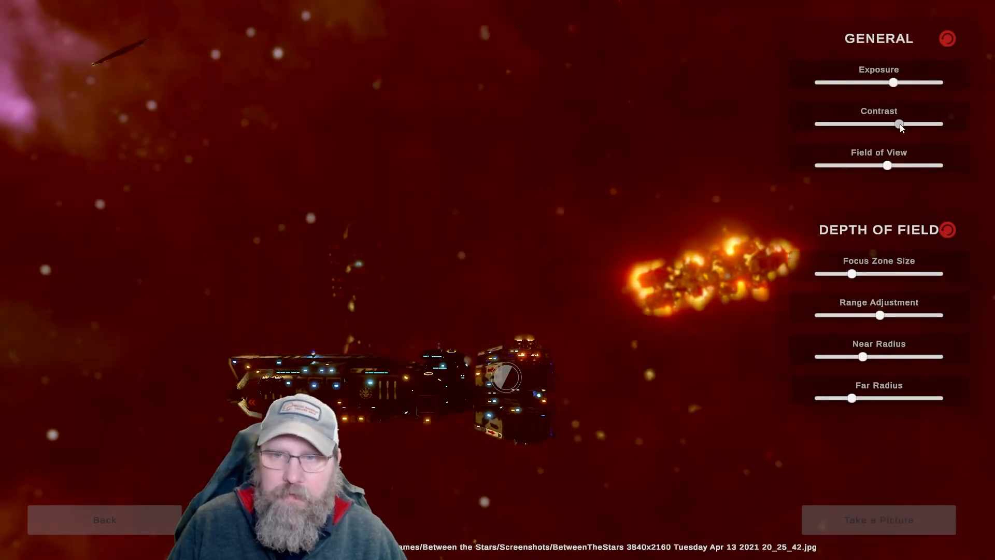
pyautogui.click(879, 519)
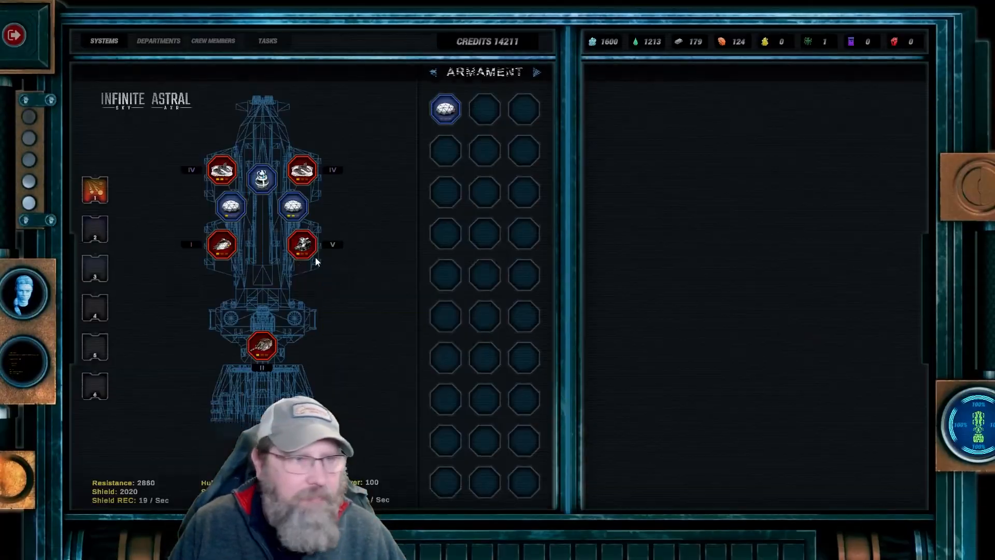
# Queue Space Garbage and a Shield Generator MKI for scrapping, then leave ship management
pyautogui.click(159, 41)
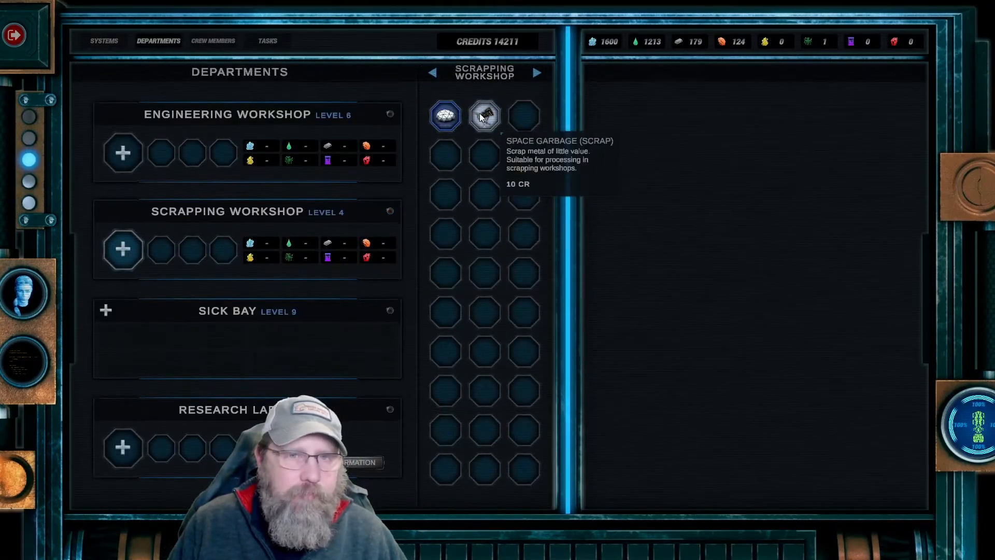
pyautogui.click(484, 115)
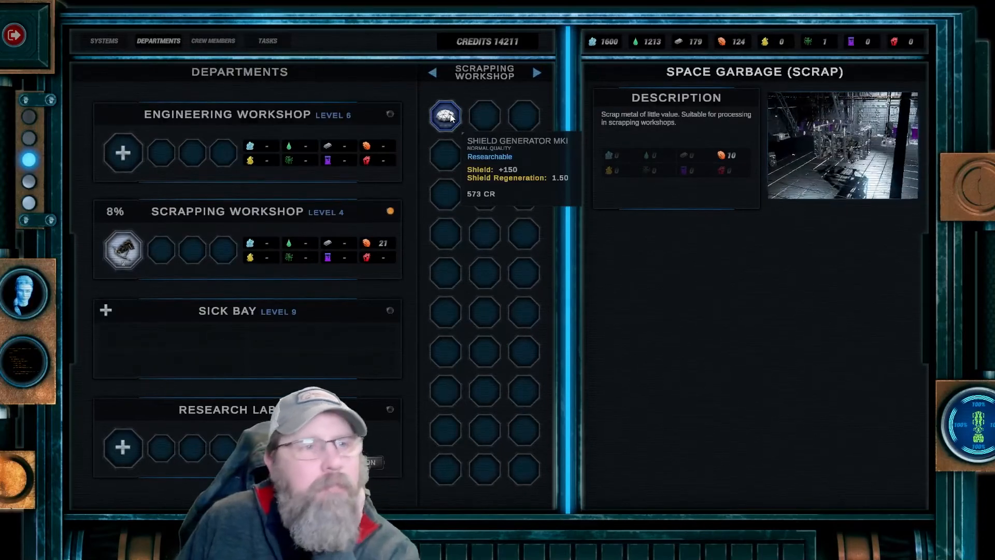
pyautogui.click(103, 41)
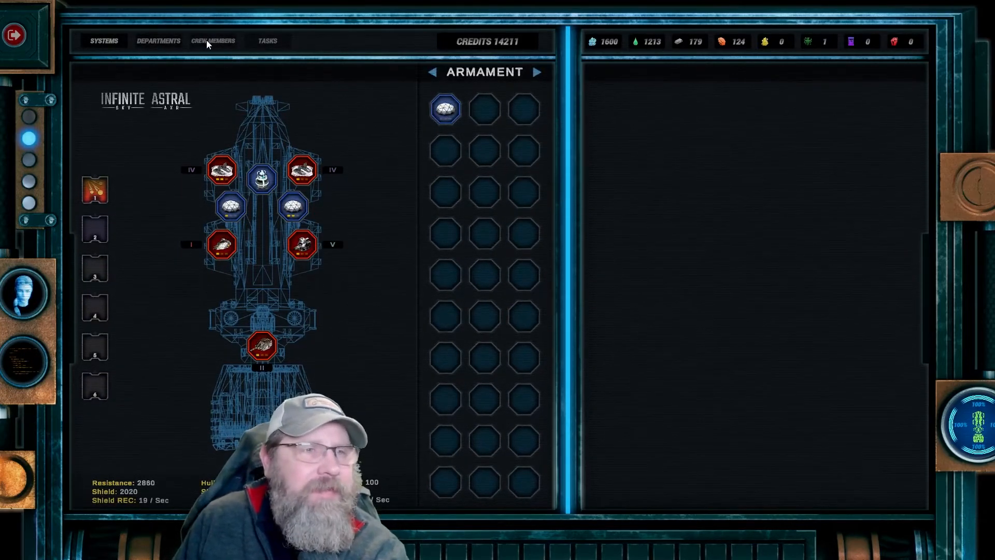
pyautogui.click(158, 41)
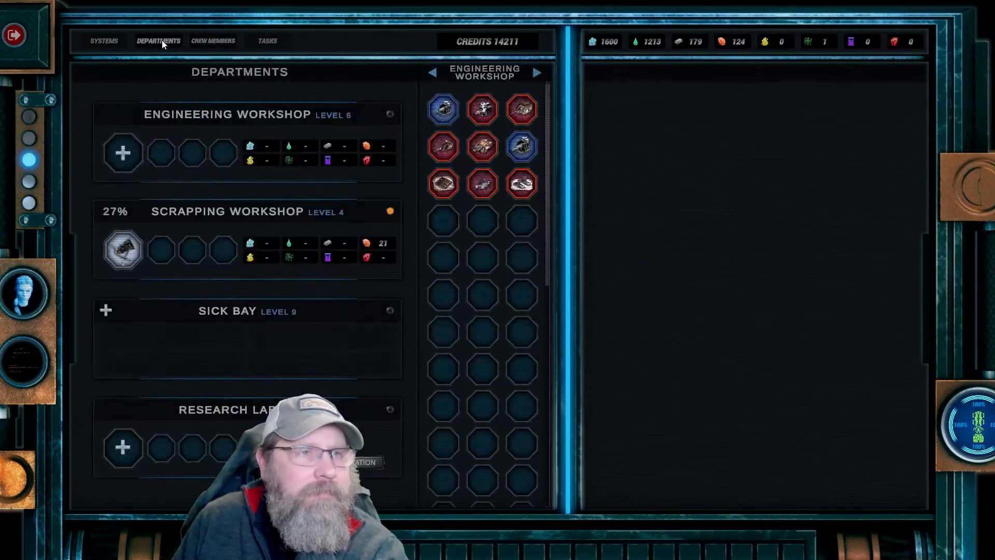
pyautogui.moveTo(482, 184)
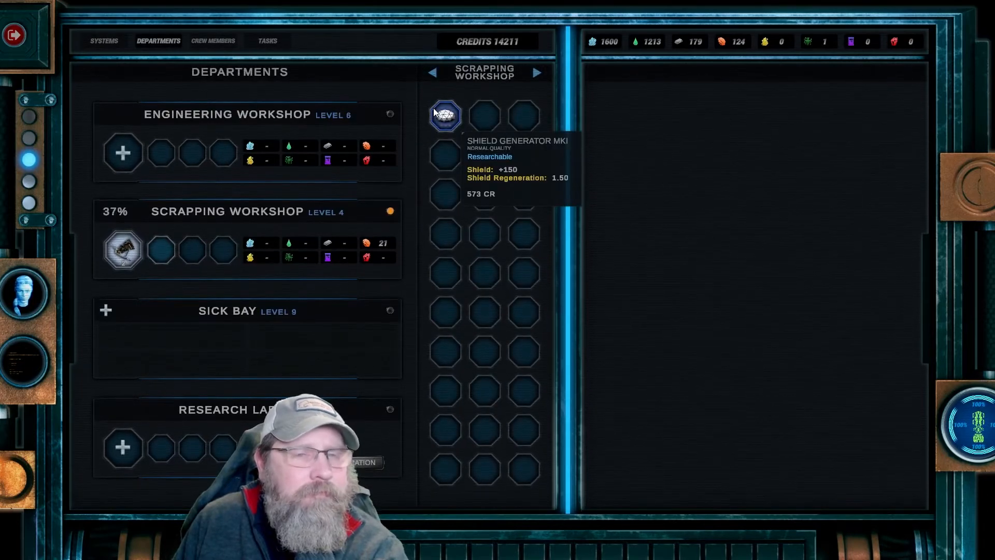
pyautogui.moveTo(436, 74)
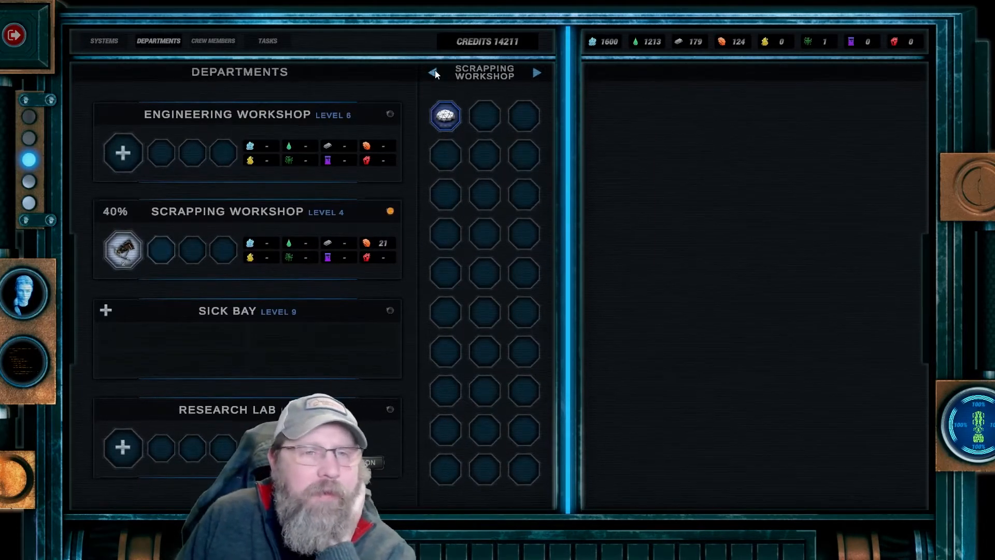
pyautogui.click(432, 73)
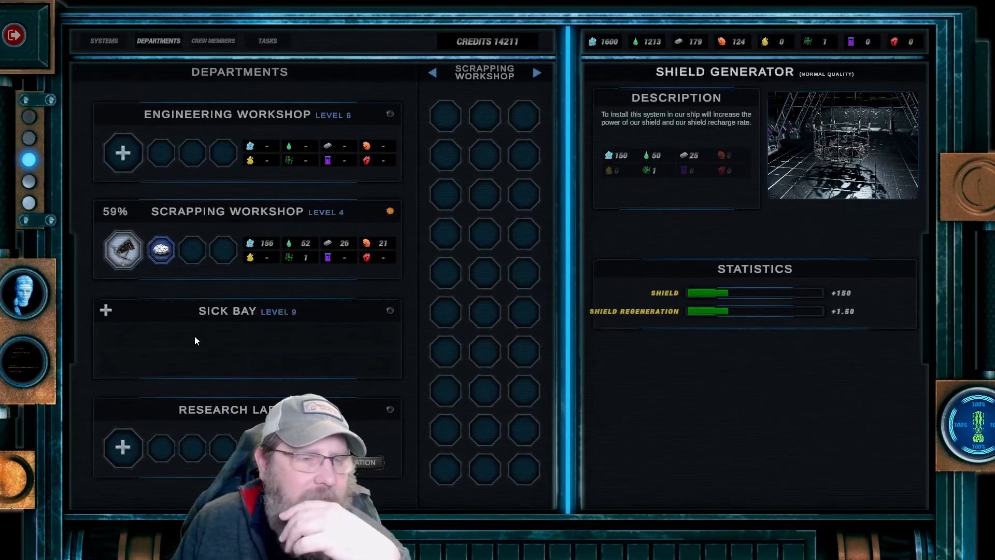
pyautogui.click(537, 73)
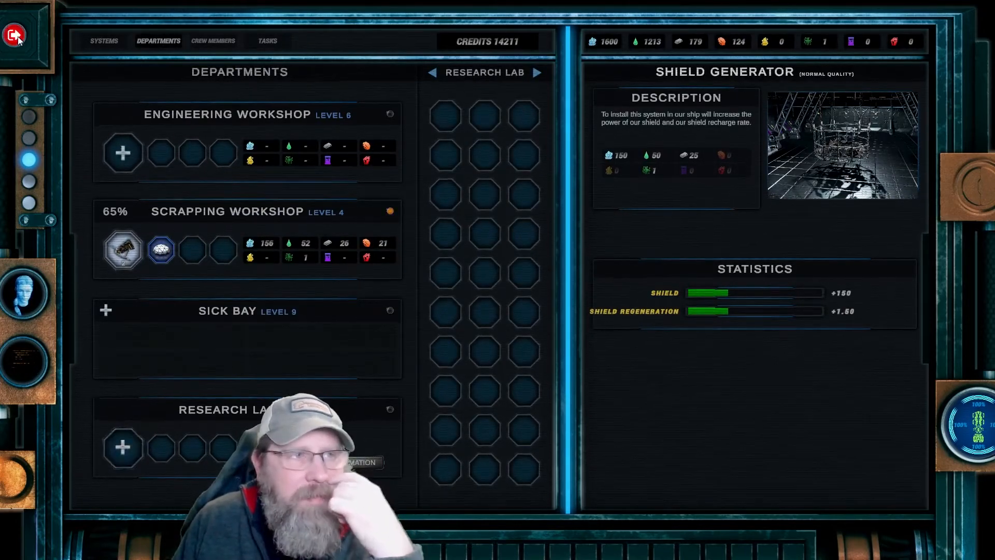
pyautogui.click(15, 34)
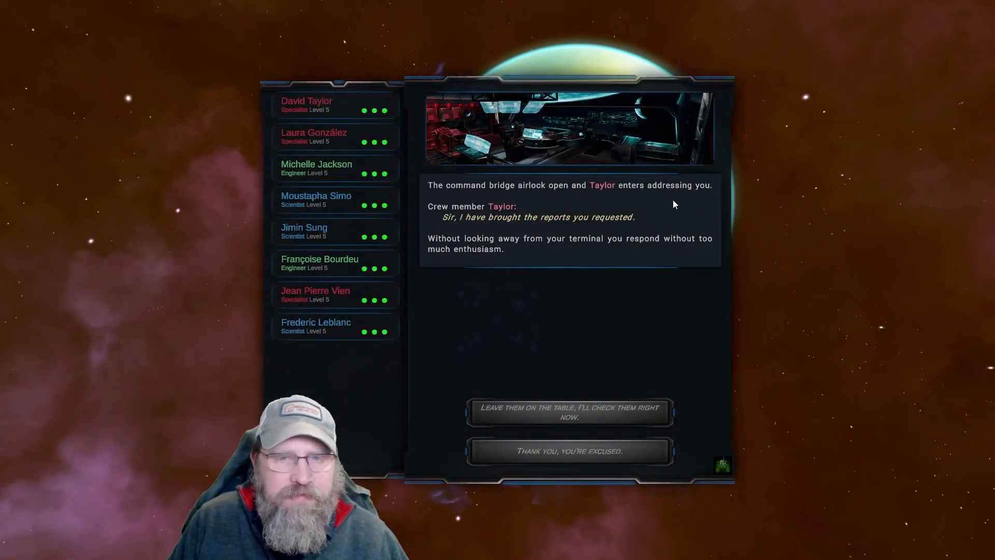
pyautogui.moveTo(525, 249)
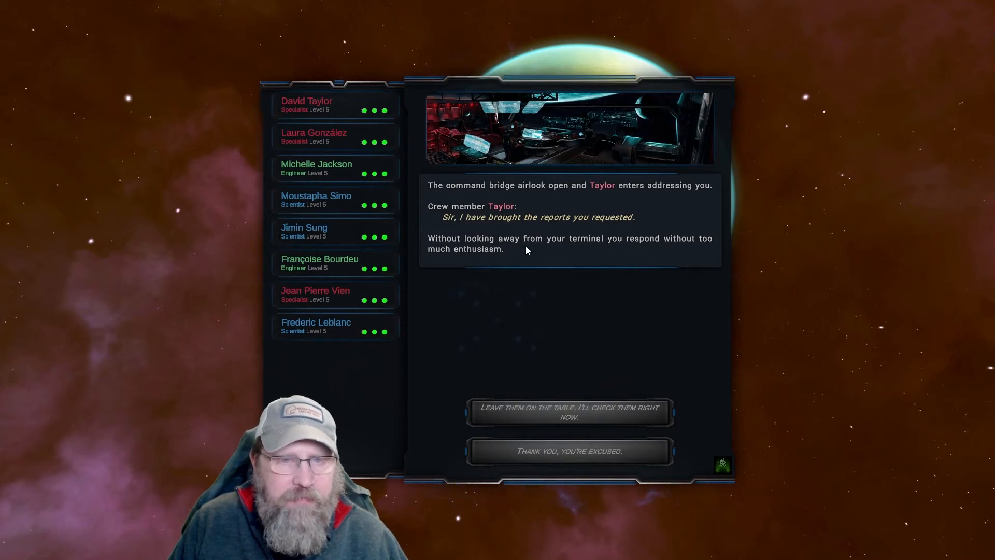
pyautogui.moveTo(646, 347)
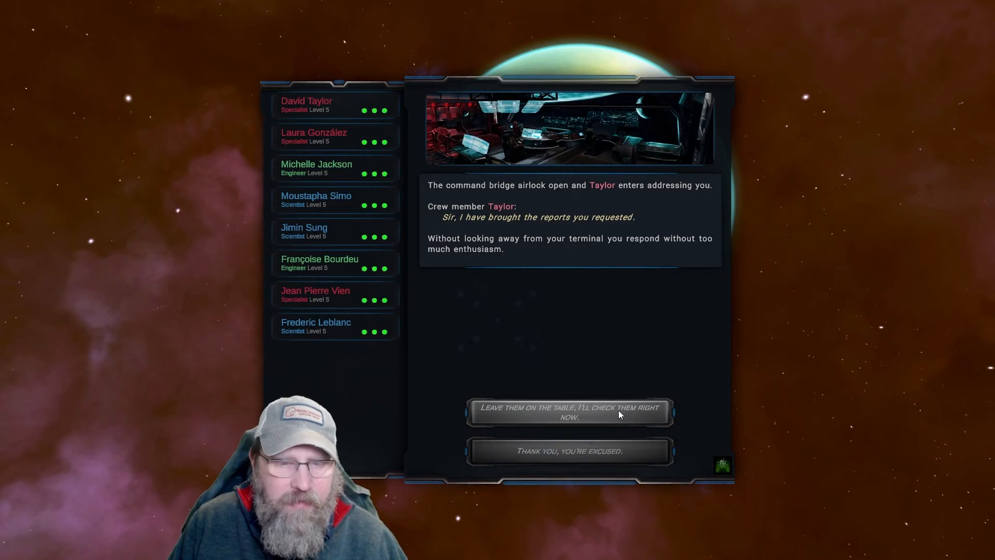
# Confront Taylor over the tablet, order them back to work, then retire to finish up
pyautogui.click(569, 412)
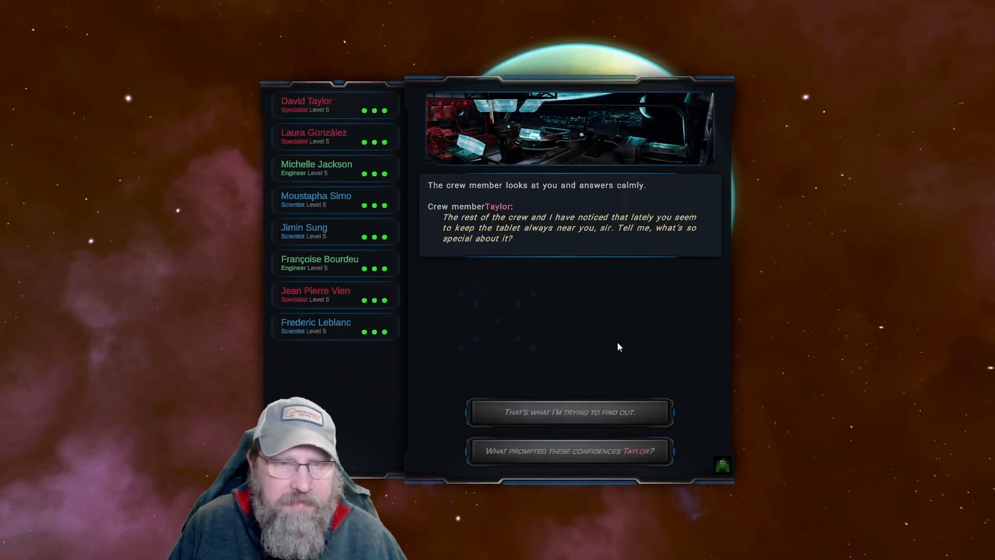
pyautogui.moveTo(551, 246)
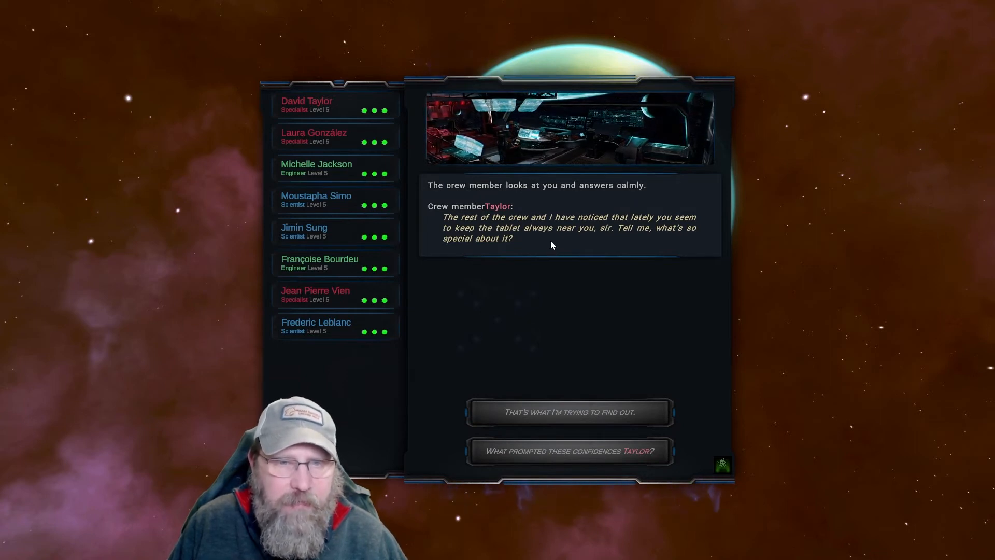
pyautogui.moveTo(665, 328)
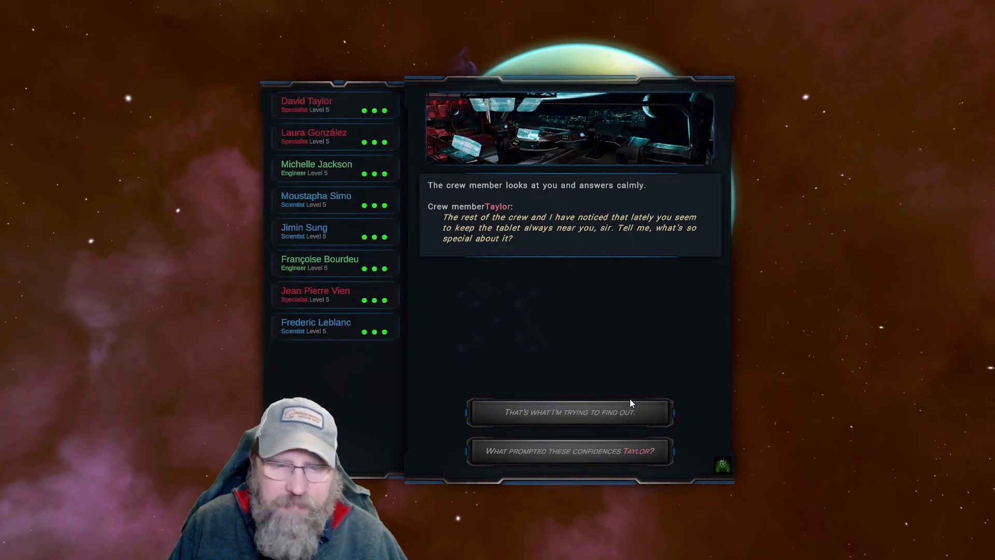
pyautogui.click(568, 412)
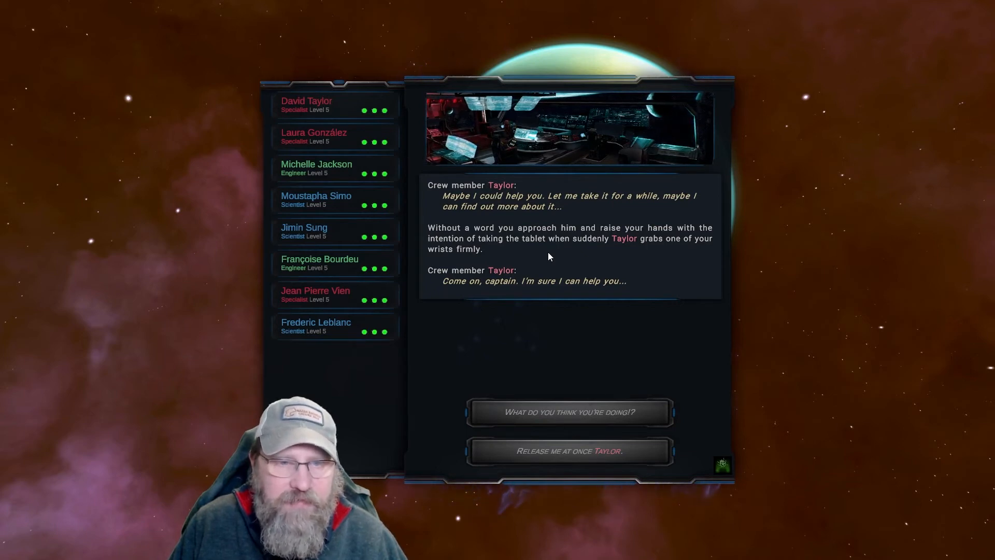
pyautogui.moveTo(647, 359)
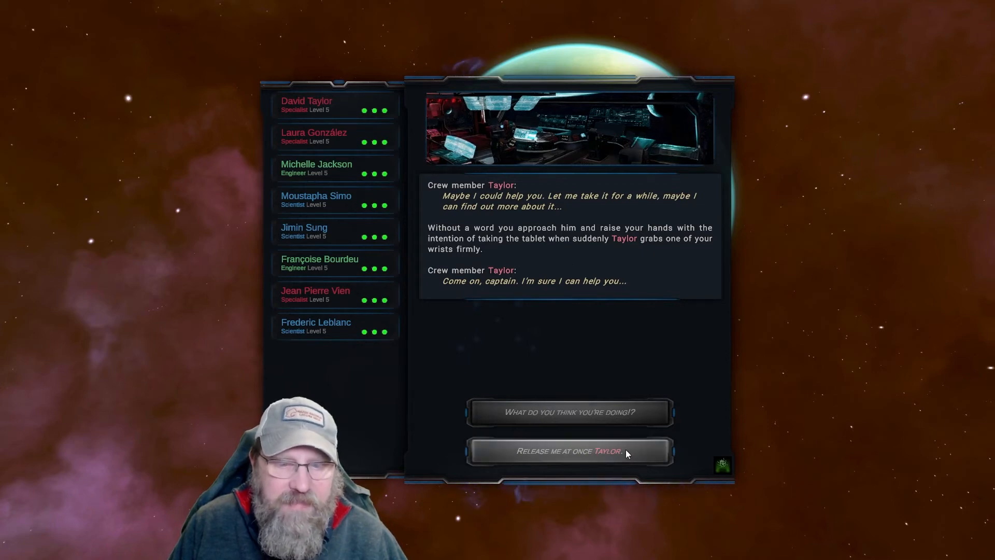
pyautogui.click(569, 451)
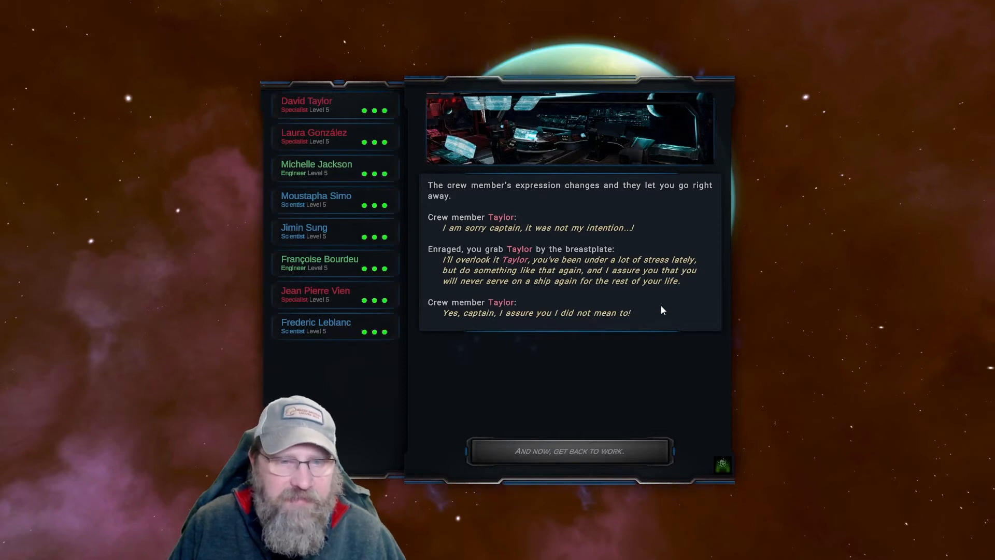
pyautogui.moveTo(607, 370)
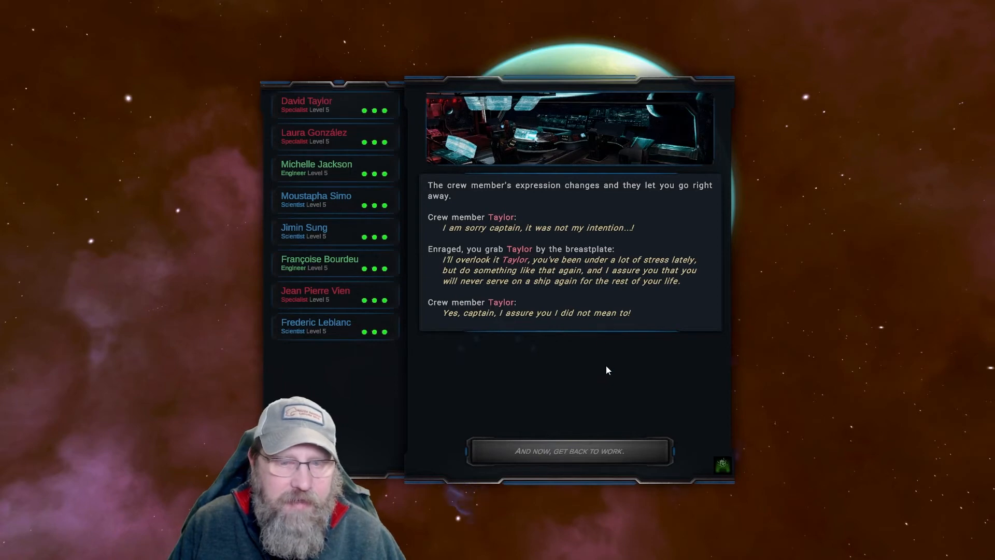
pyautogui.click(569, 451)
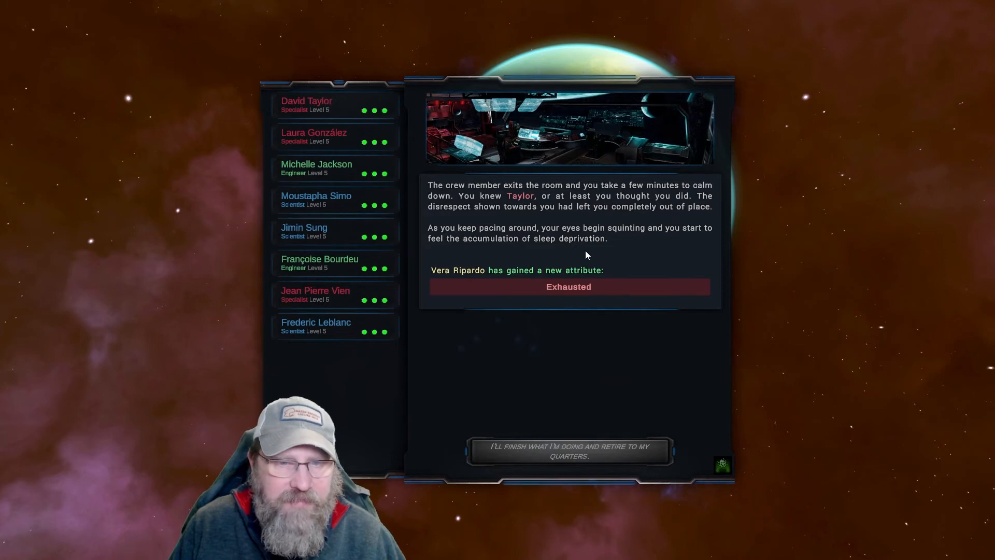
pyautogui.moveTo(568, 286)
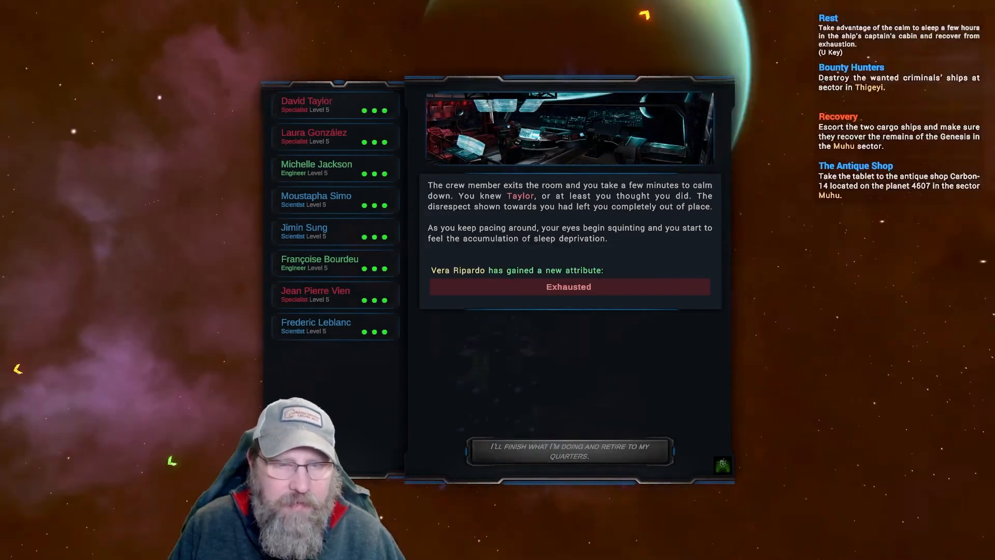
pyautogui.click(568, 450)
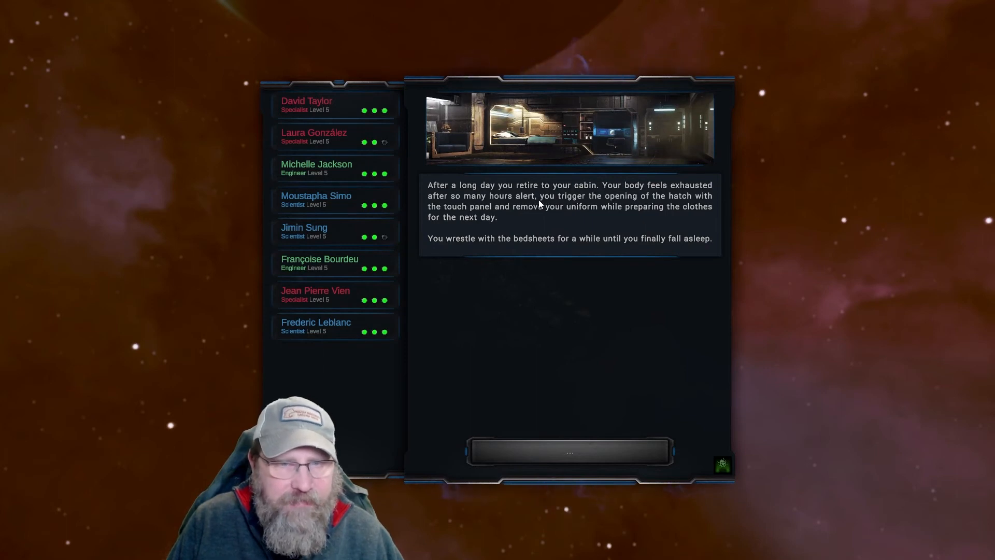
pyautogui.moveTo(562, 220)
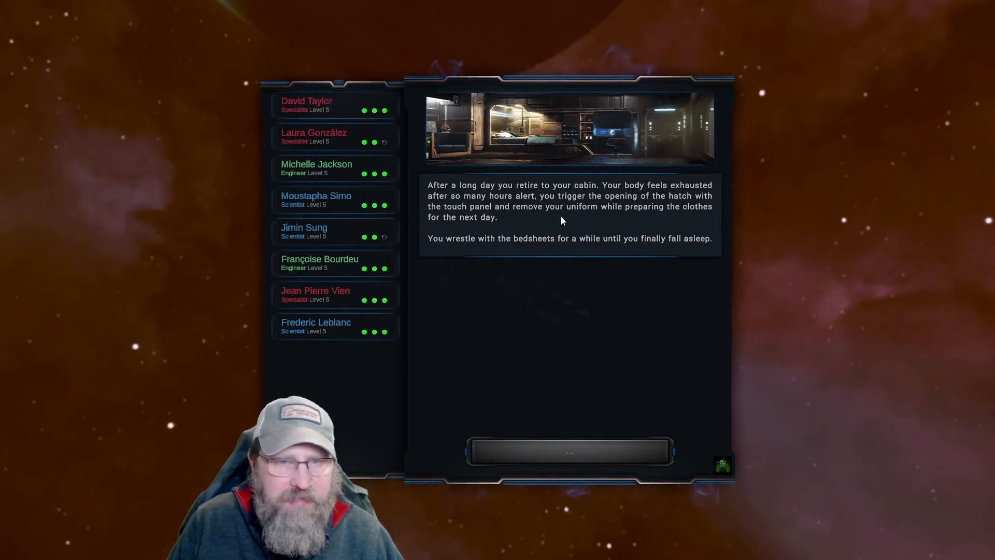
pyautogui.moveTo(510, 245)
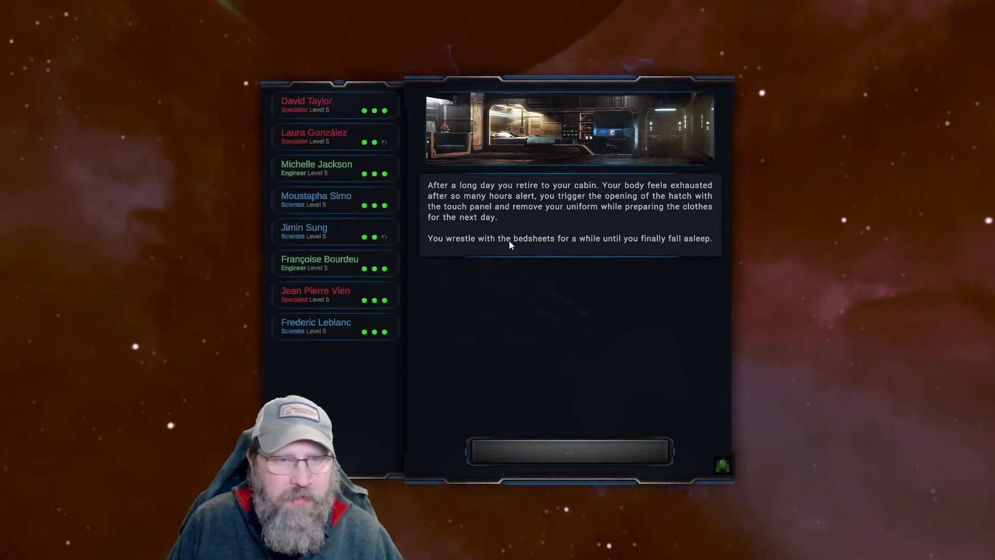
pyautogui.moveTo(629, 289)
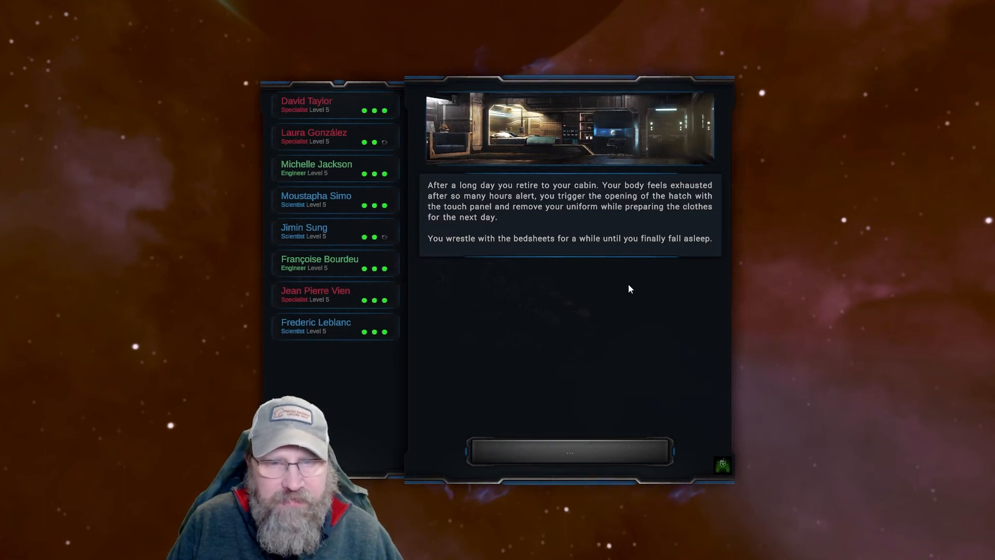
# Let Vera fall asleep, then continue past 'I've had a particularly strange dream...'
pyautogui.click(569, 451)
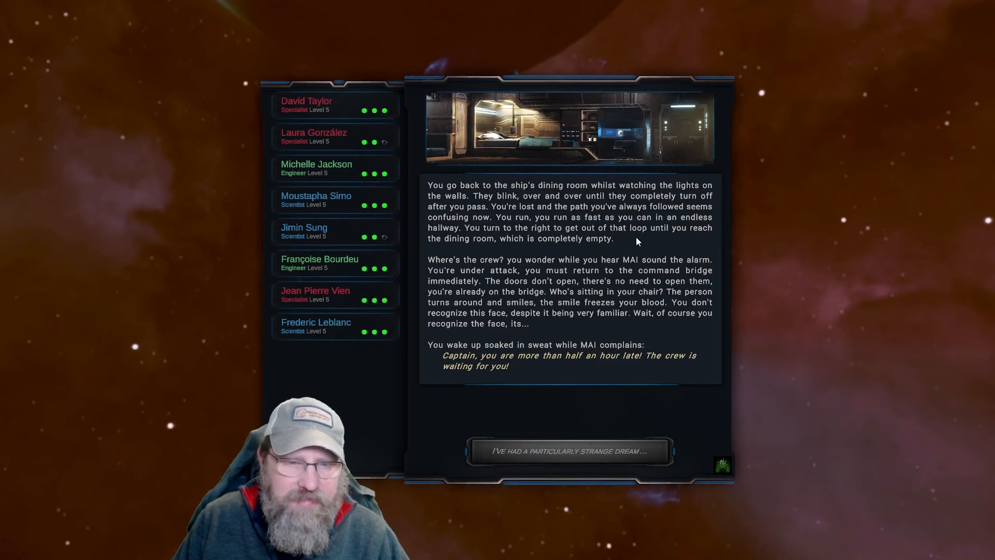
pyautogui.moveTo(607, 316)
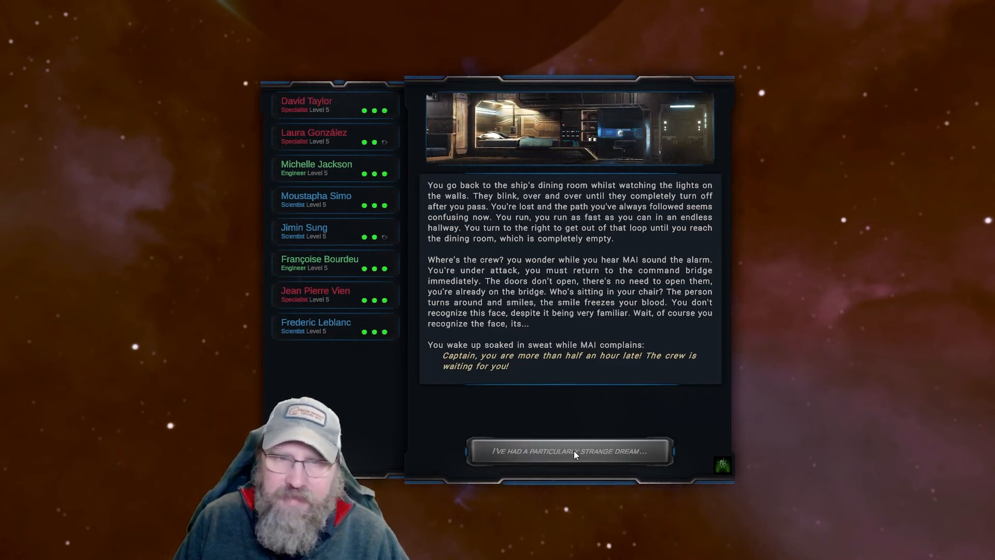
pyautogui.click(569, 450)
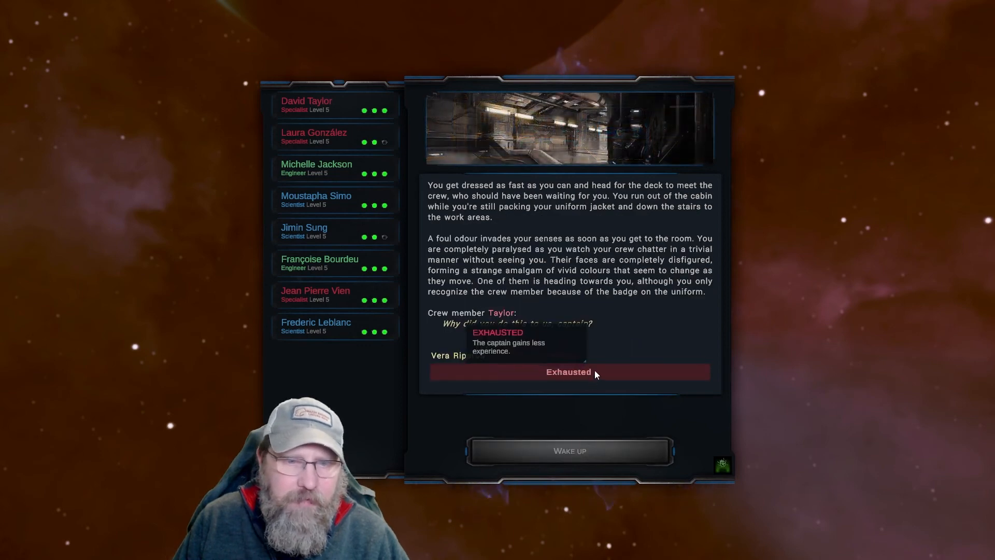
pyautogui.moveTo(637, 328)
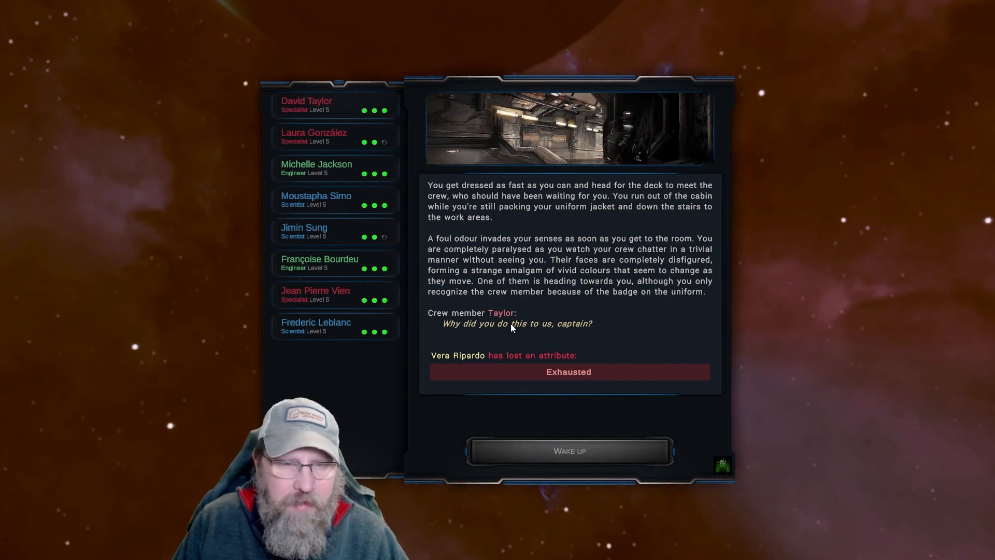
pyautogui.moveTo(568, 372)
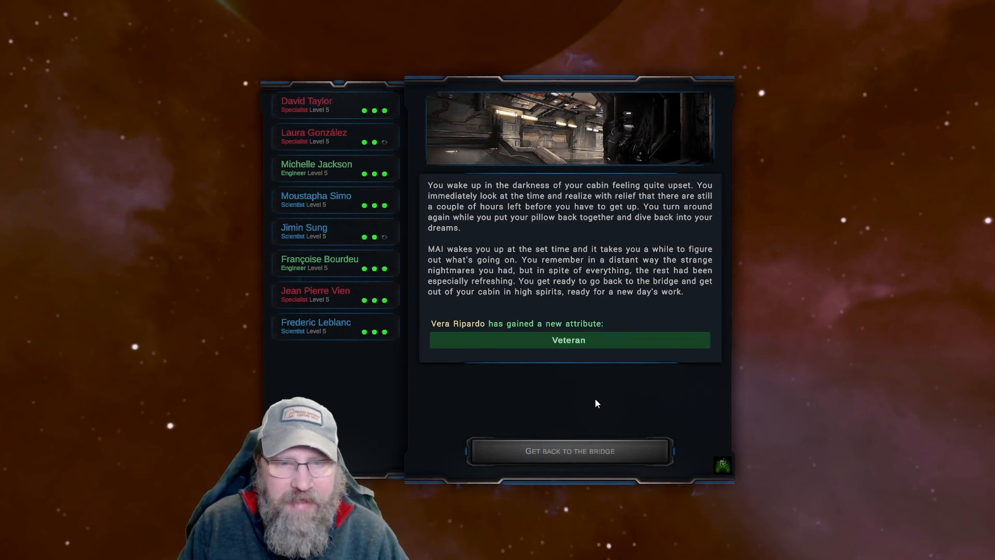
pyautogui.moveTo(616, 353)
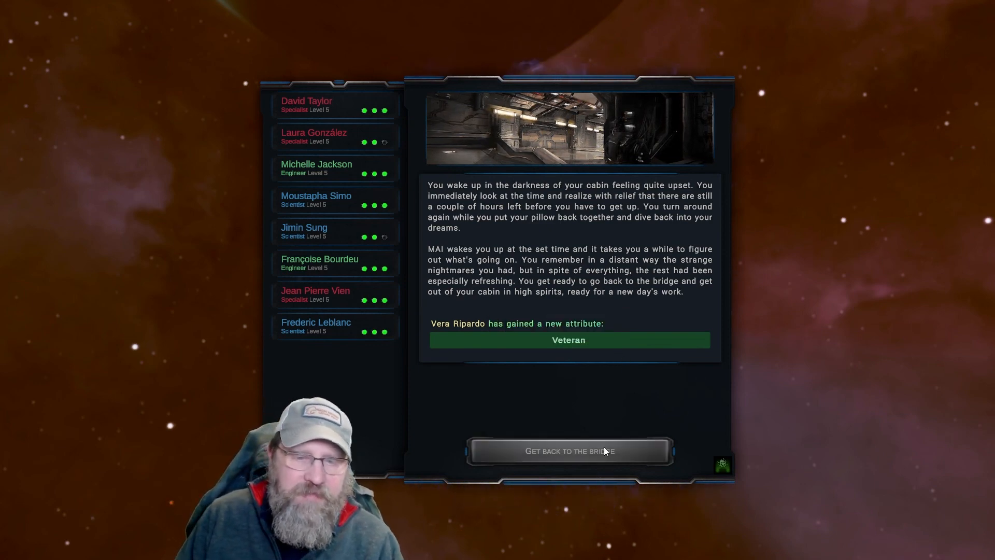
# Close the Veteran wake-up event with 'Get back to the bridge'
pyautogui.click(569, 450)
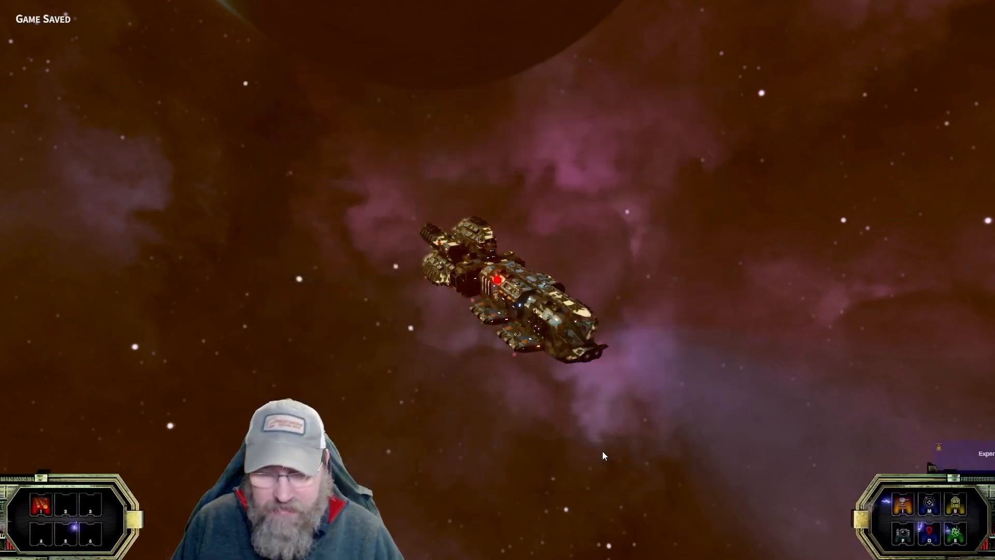